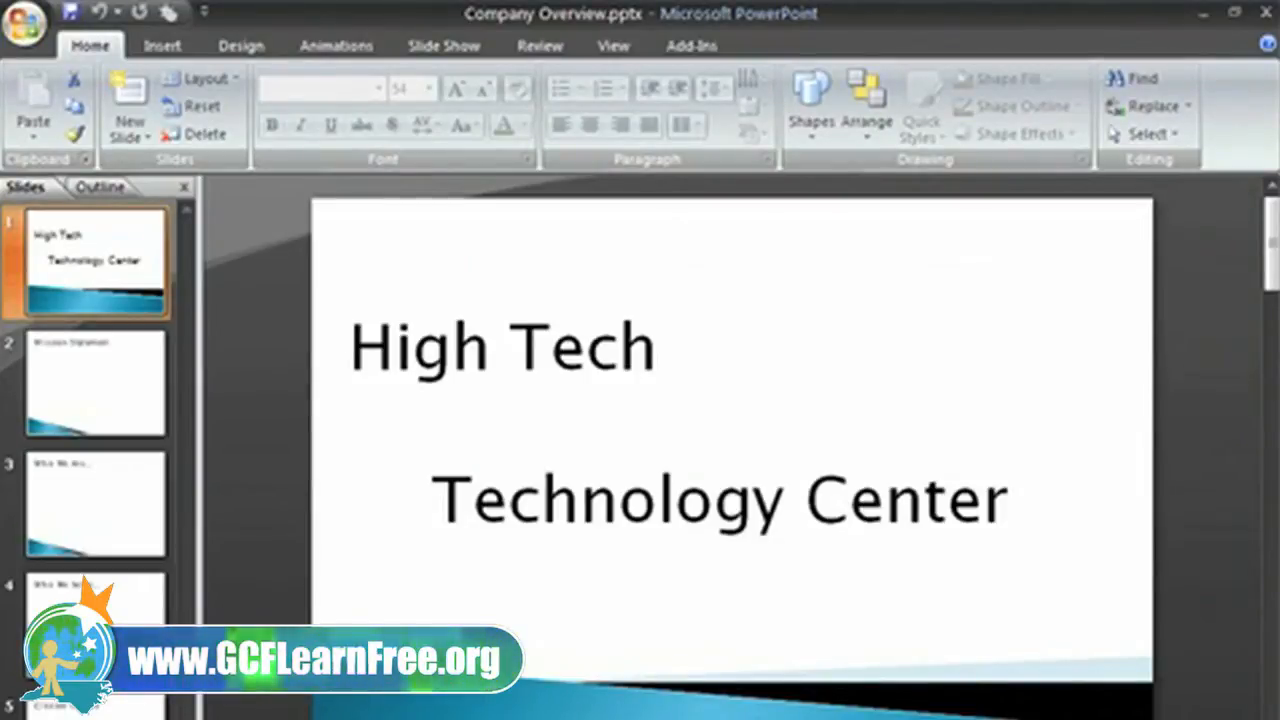
Step: Glance at the Package Rates slide, then return and select the title text
{"action": "left_click", "coordinate": [95, 383]}
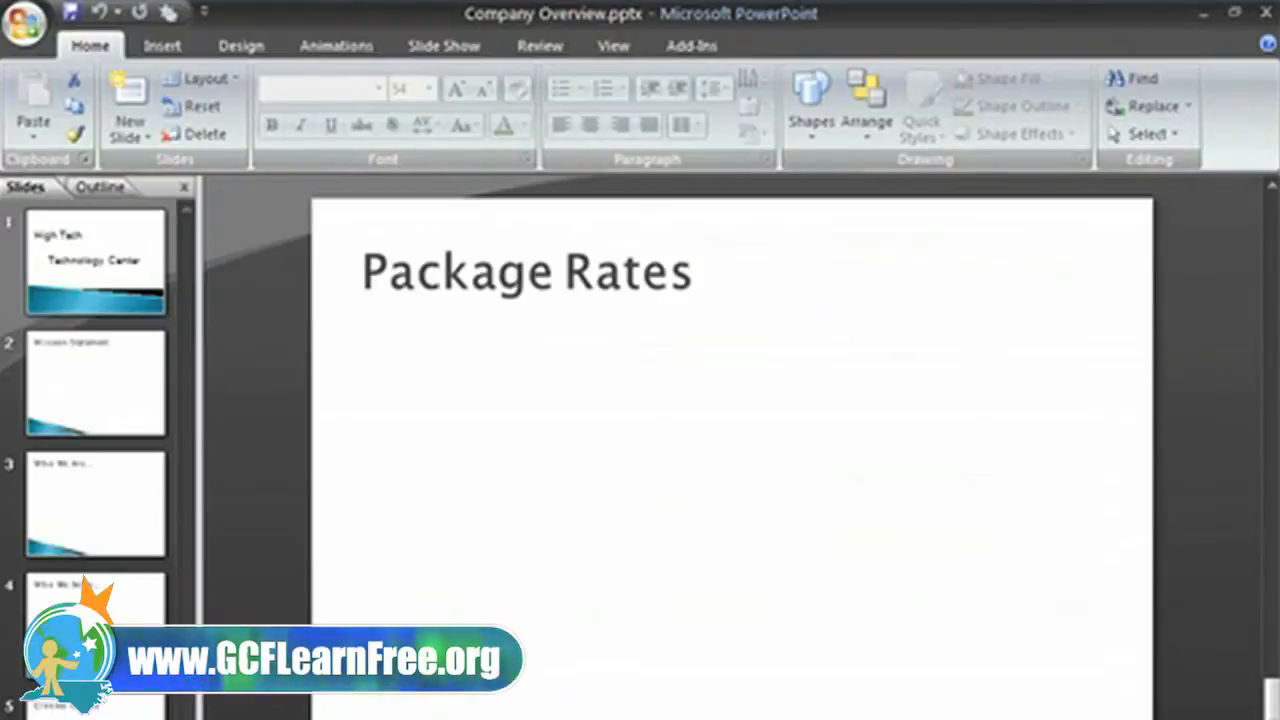
{"action": "left_click", "coordinate": [95, 255]}
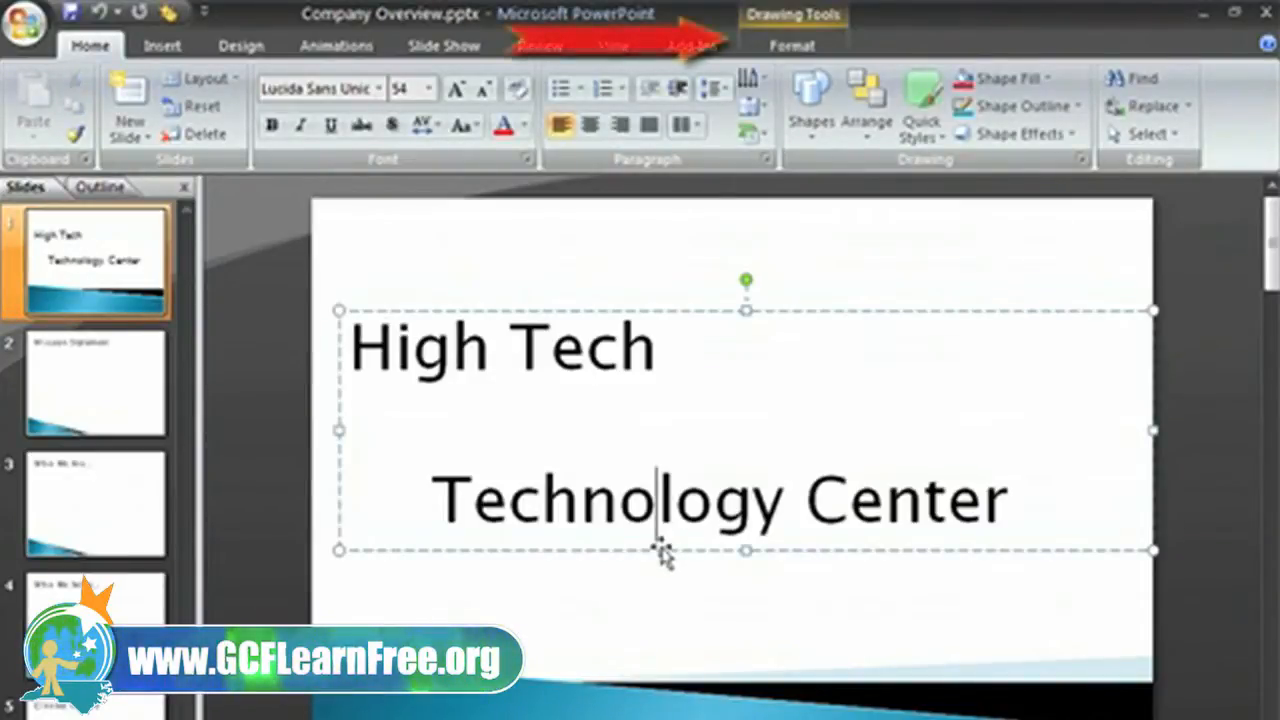
{"action": "left_click", "coordinate": [792, 45]}
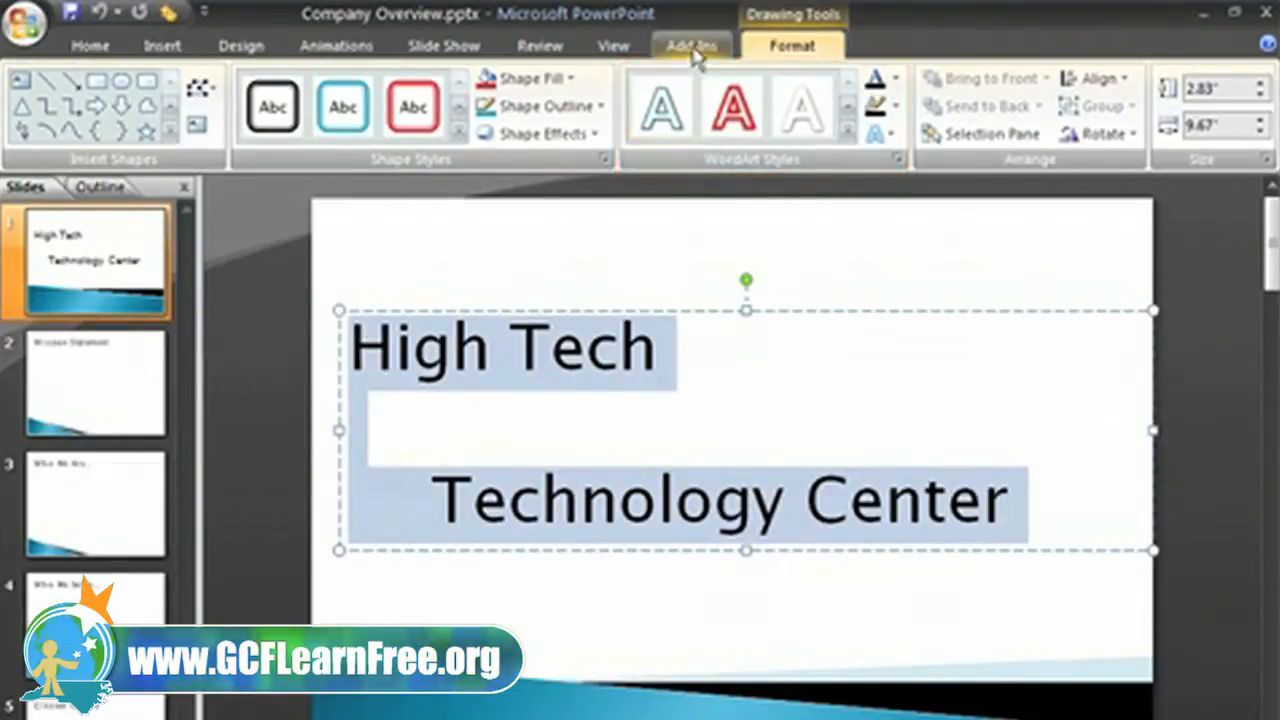
Step: Apply the Fill - White, Gradient Outline - Accent 1 WordArt style to the title
{"action": "left_click", "coordinate": [800, 108]}
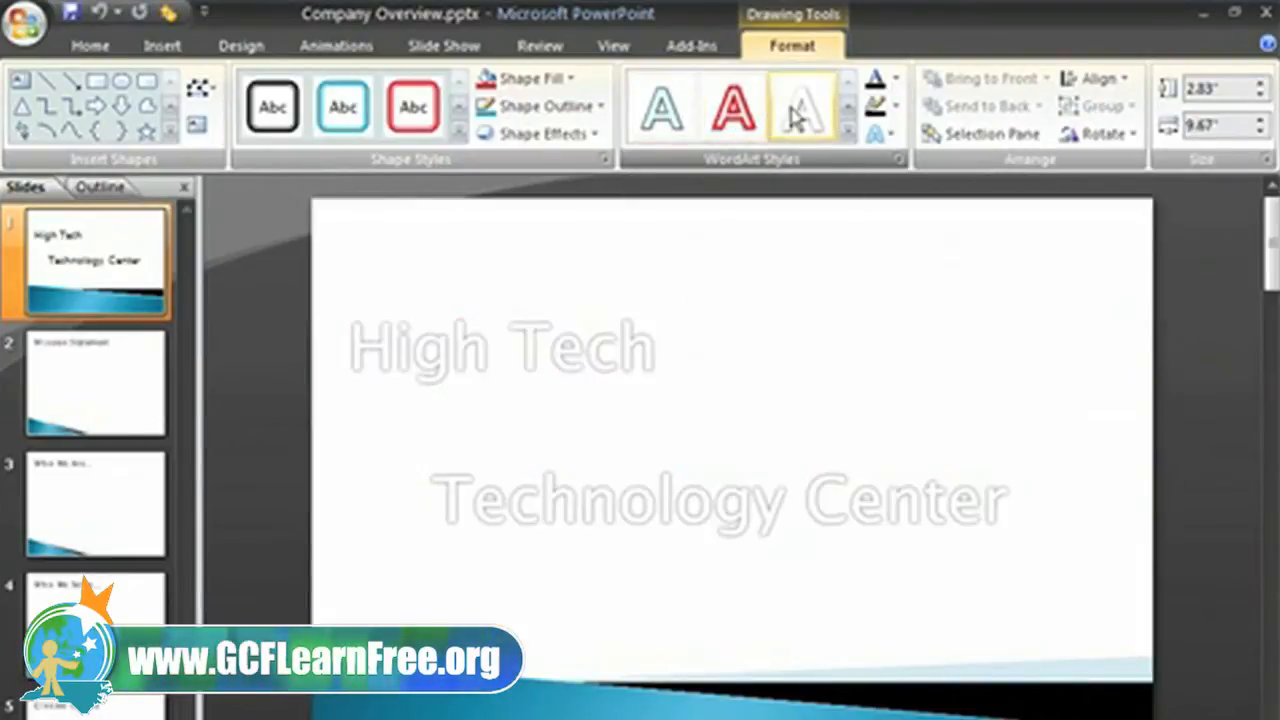
{"action": "left_click", "coordinate": [803, 107]}
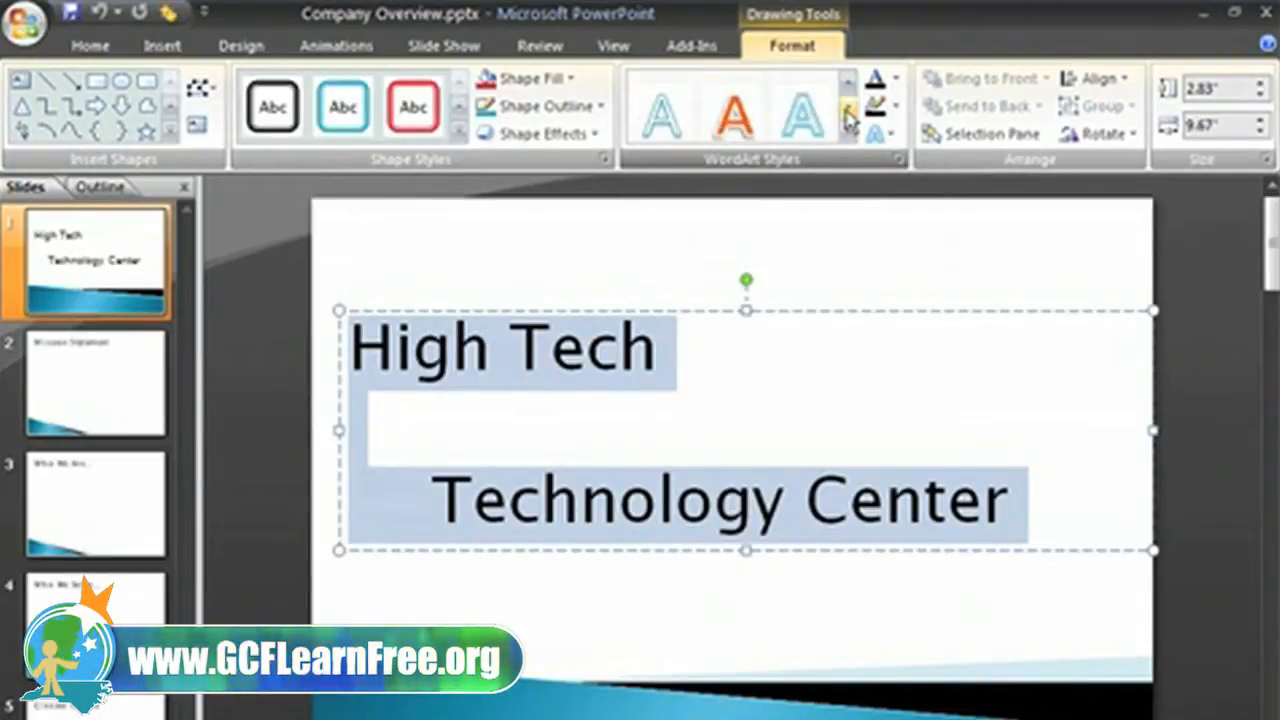
{"action": "left_click", "coordinate": [732, 108]}
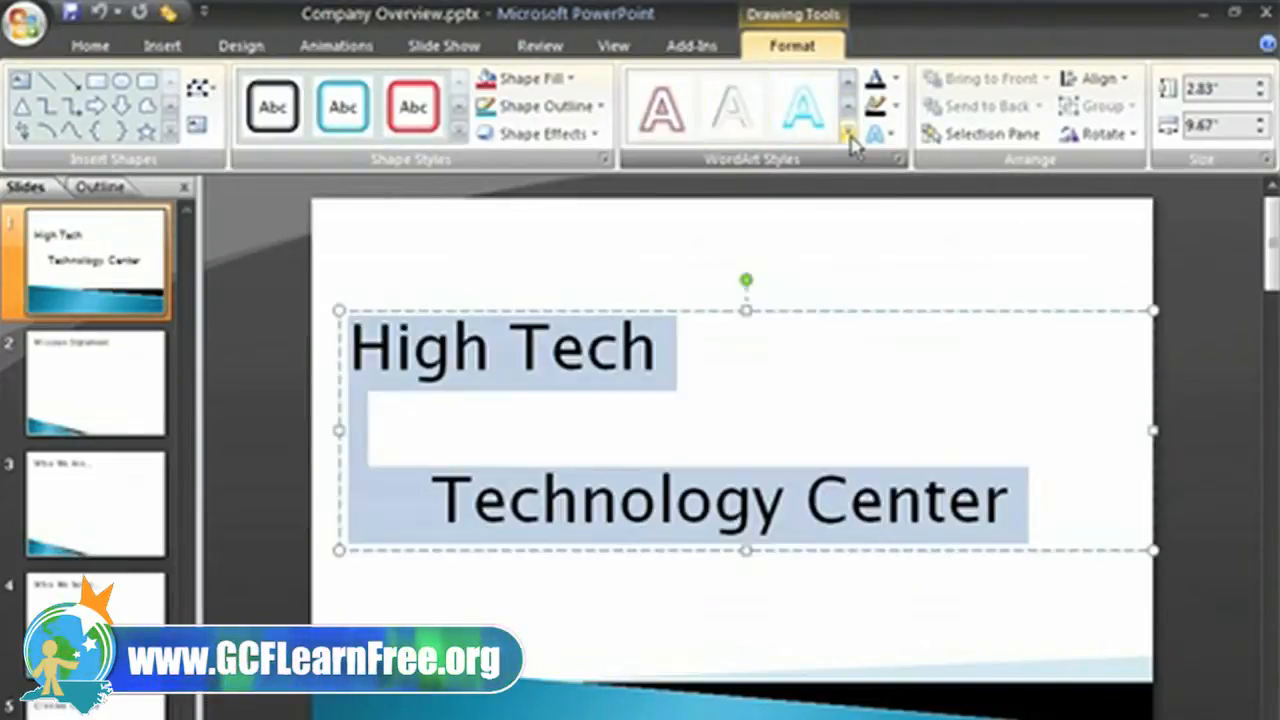
{"action": "left_click", "coordinate": [847, 133]}
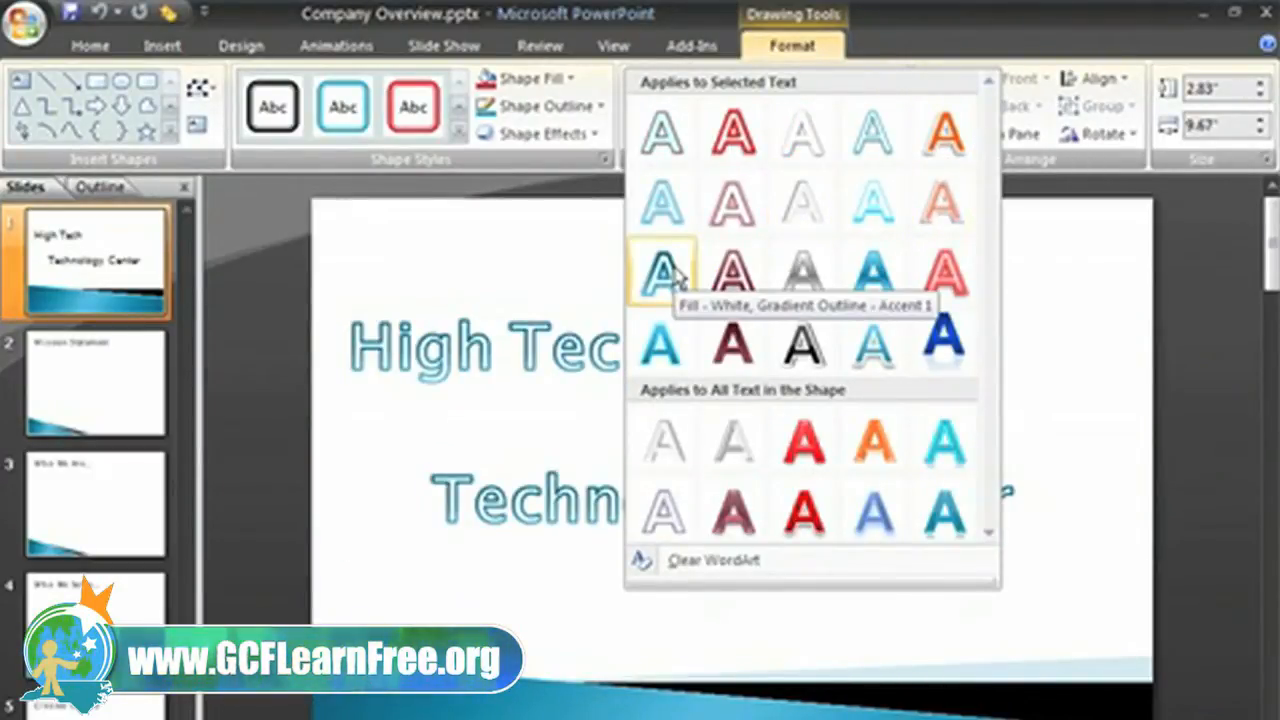
{"action": "left_click", "coordinate": [661, 274]}
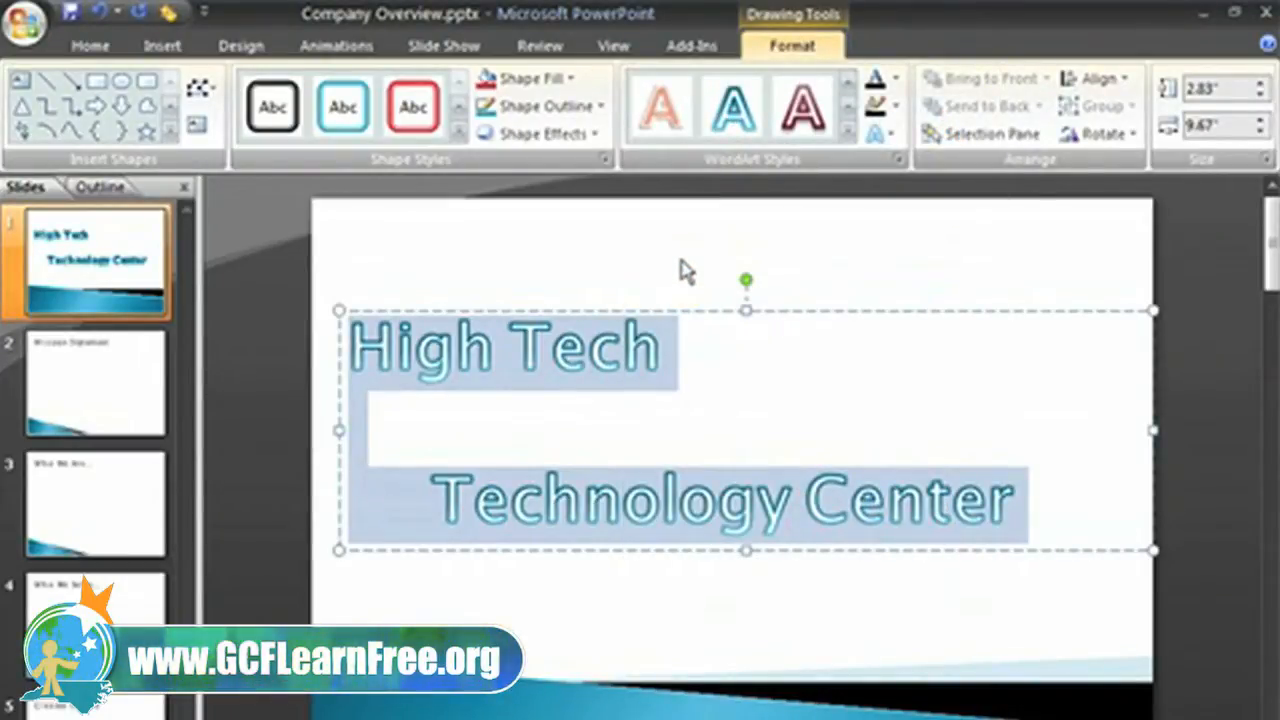
{"action": "mouse_move", "coordinate": [805, 244]}
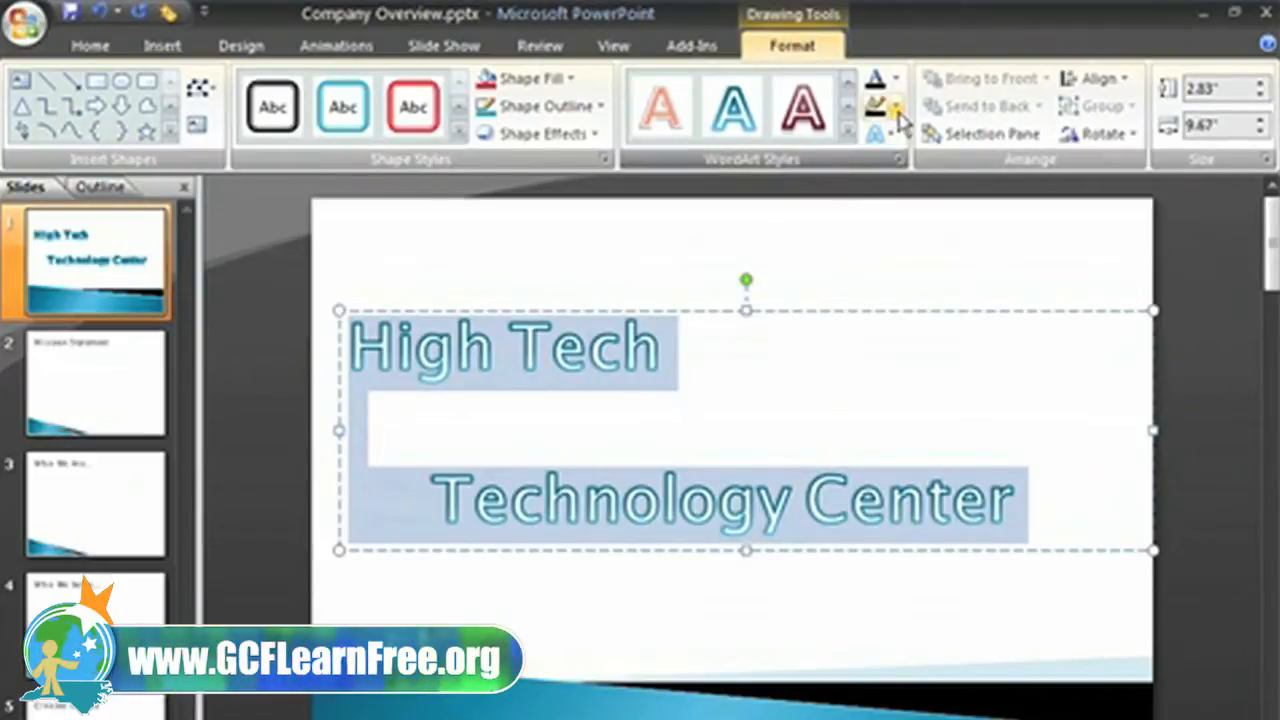
{"action": "left_click", "coordinate": [895, 78]}
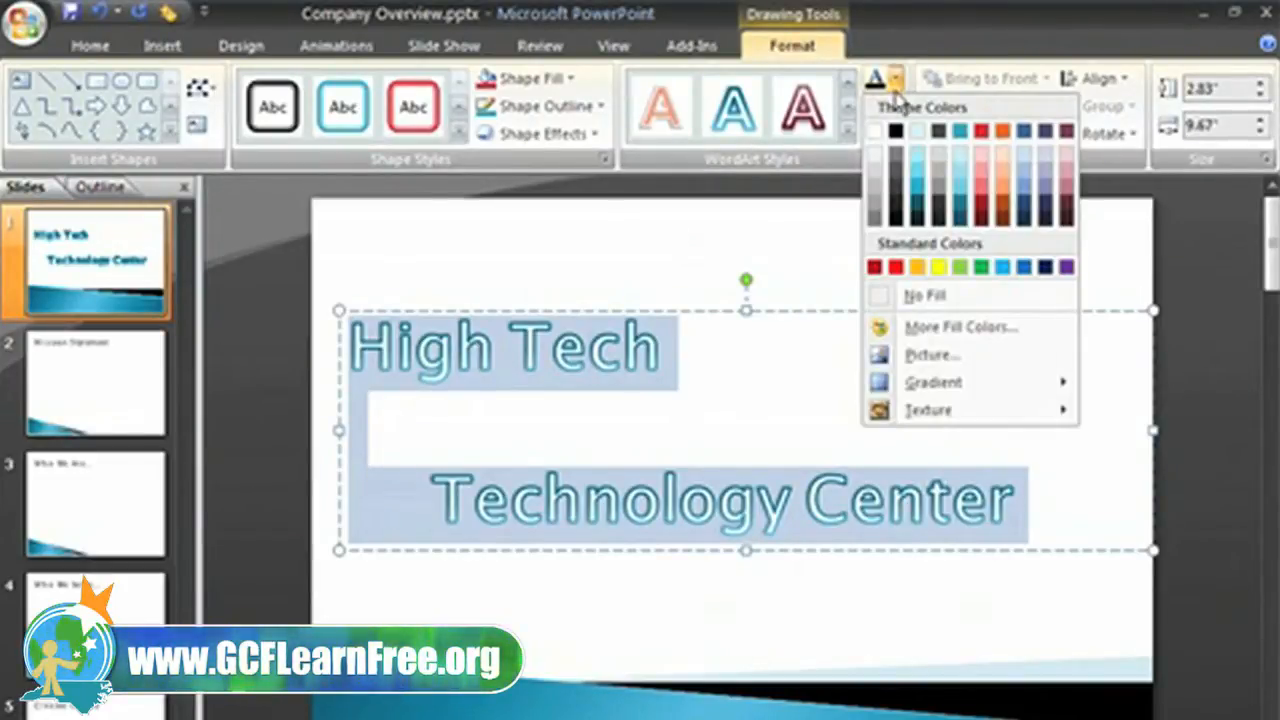
{"action": "left_click", "coordinate": [895, 172]}
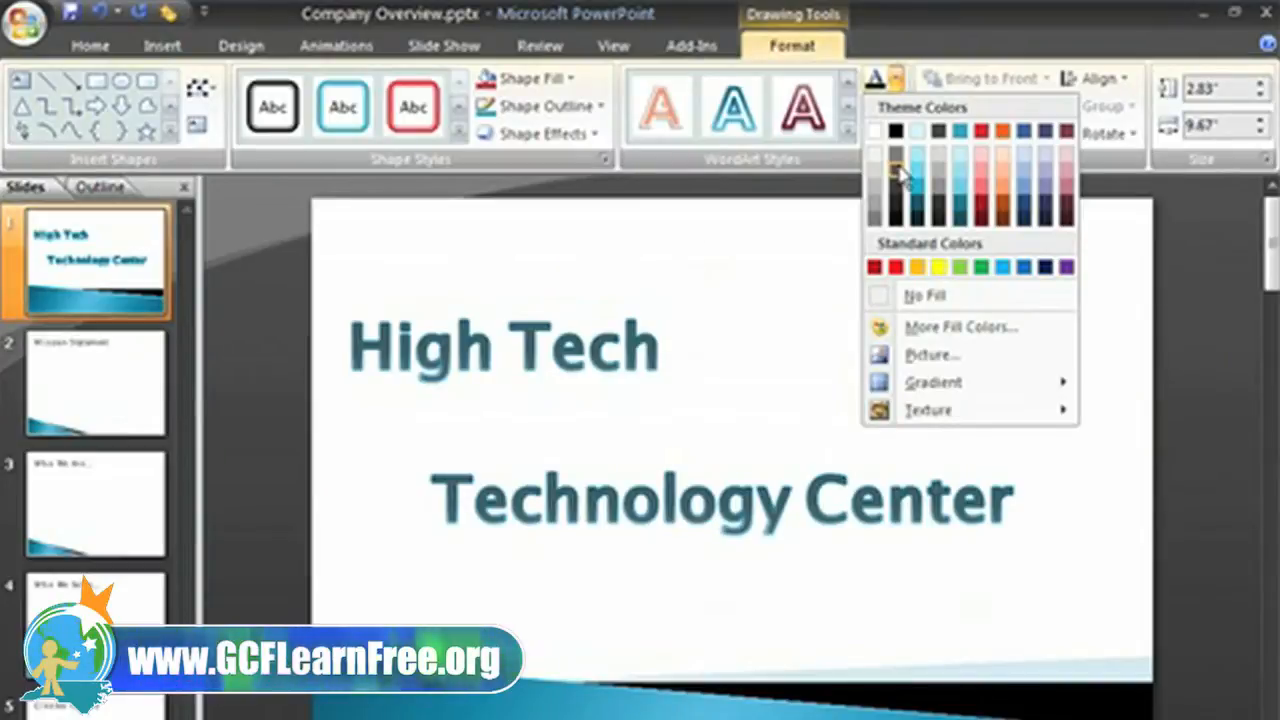
{"action": "mouse_move", "coordinate": [895, 175]}
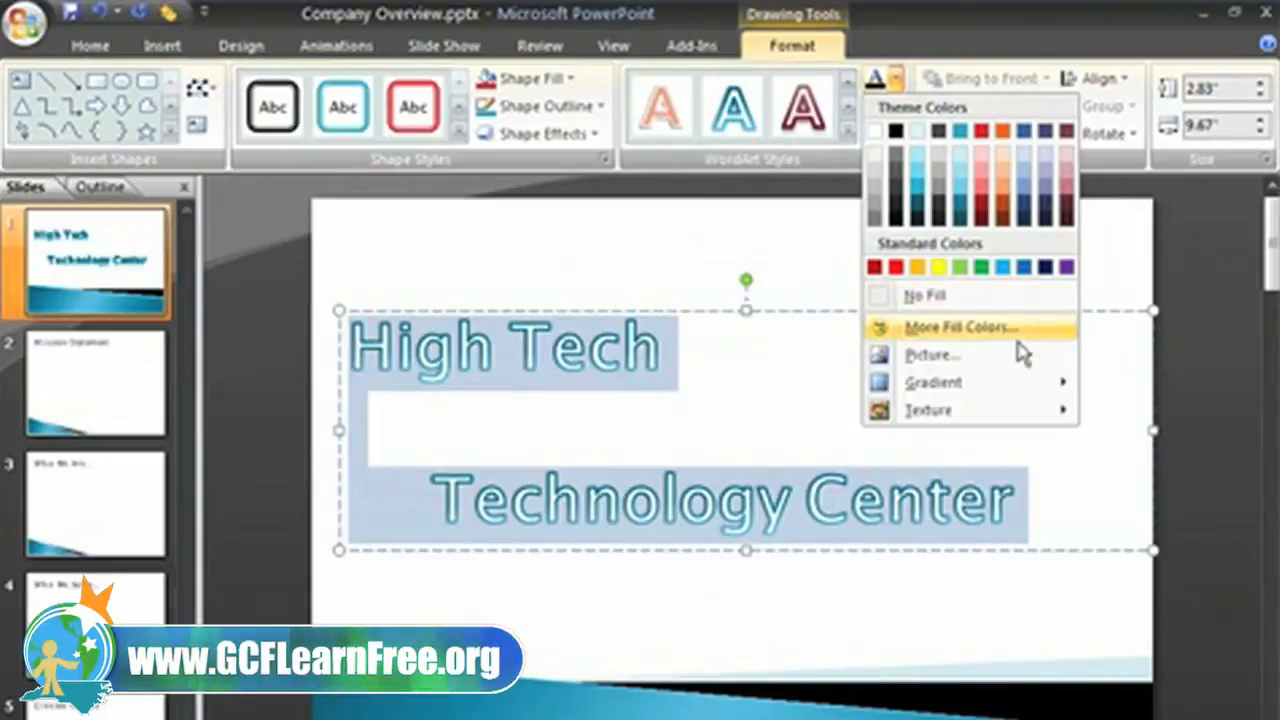
{"action": "mouse_move", "coordinate": [1020, 355]}
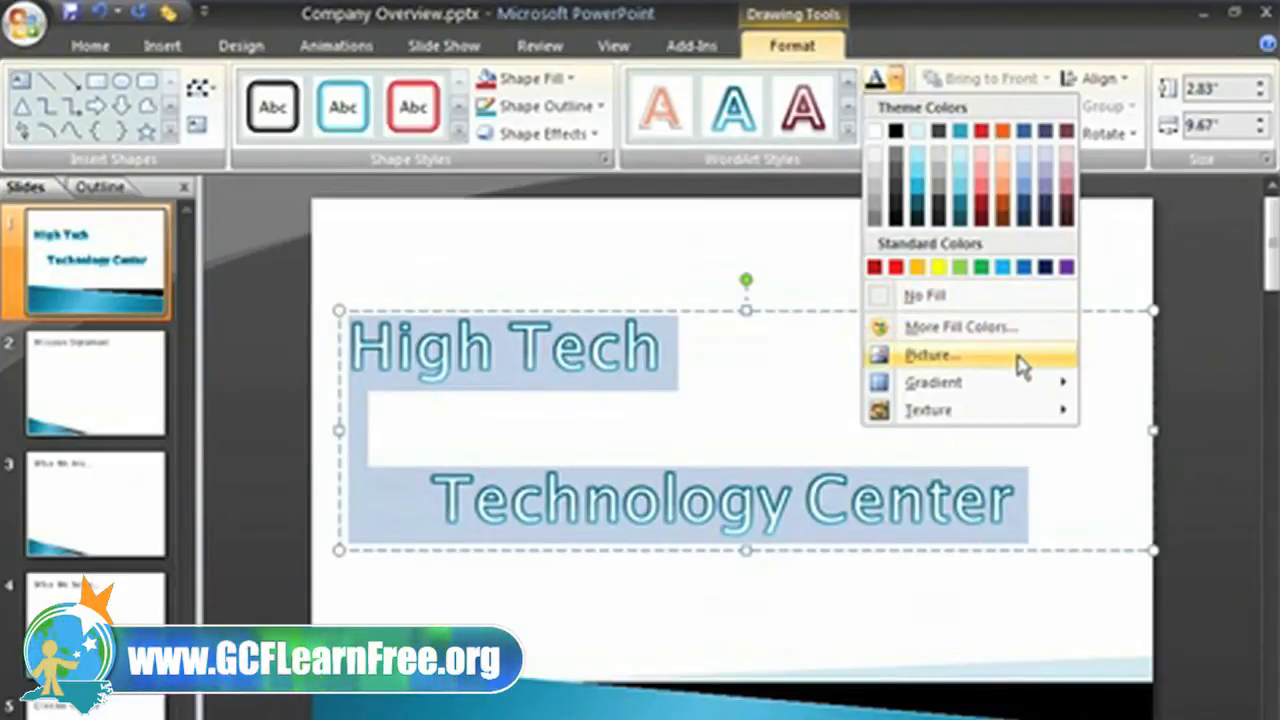
{"action": "mouse_move", "coordinate": [1020, 375]}
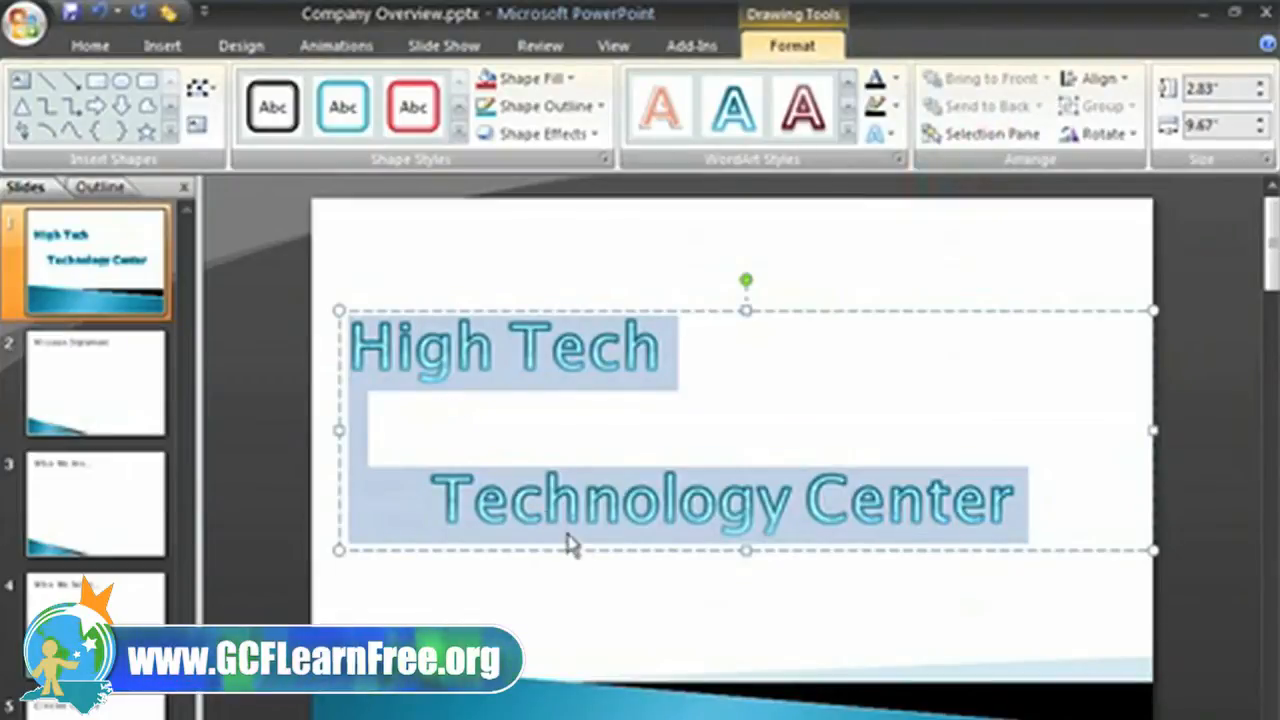
{"action": "mouse_move", "coordinate": [609, 578]}
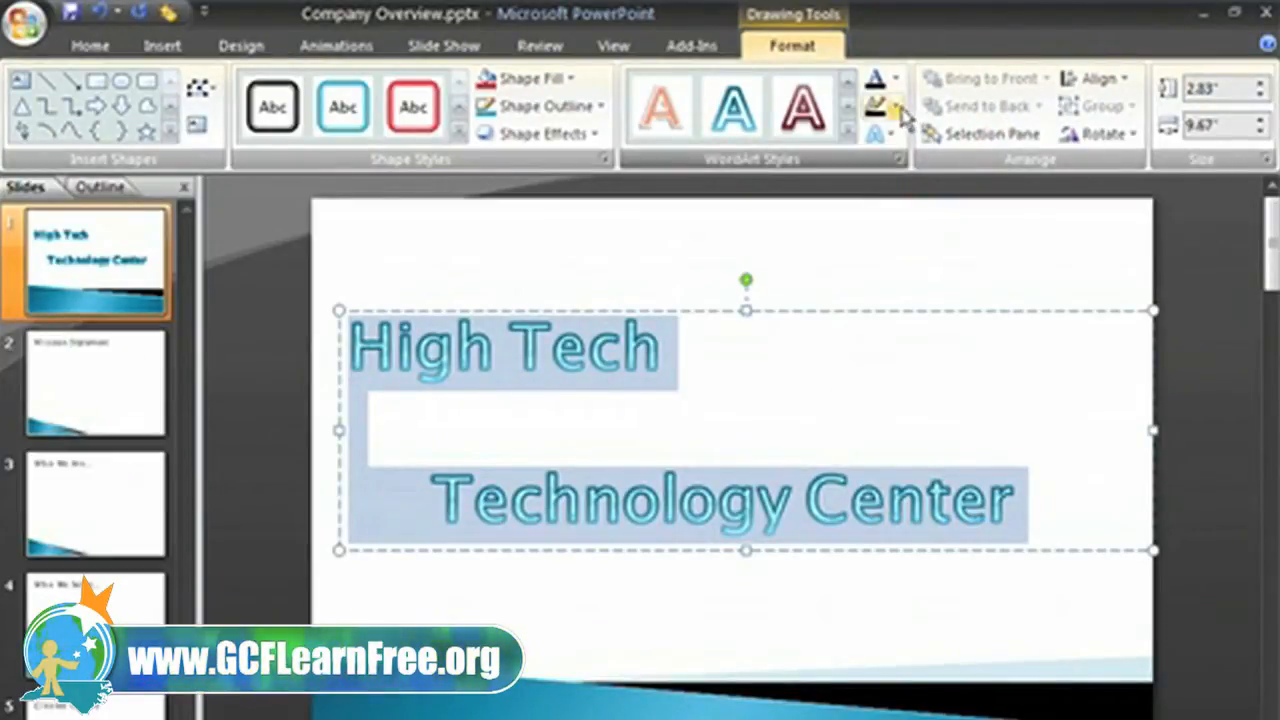
Step: Outline the title letters in Yellow after checking the Weight and Dashes options
{"action": "left_click", "coordinate": [895, 107]}
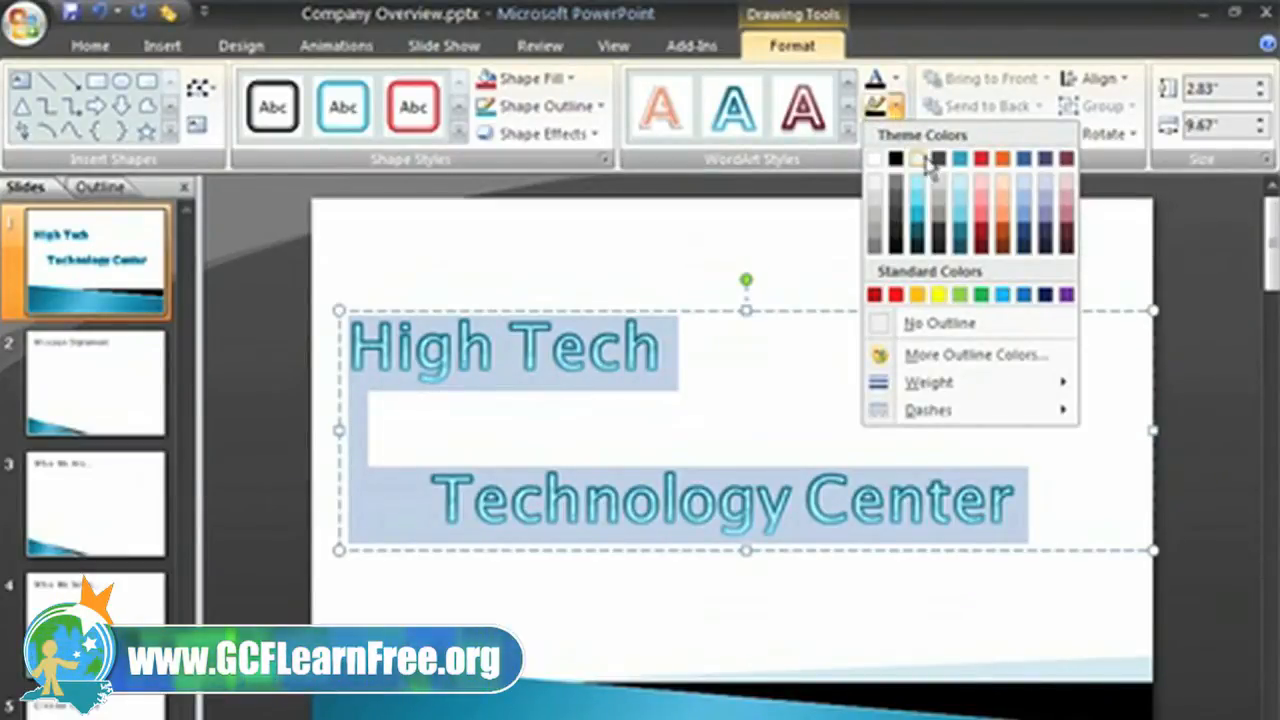
{"action": "left_click", "coordinate": [980, 158]}
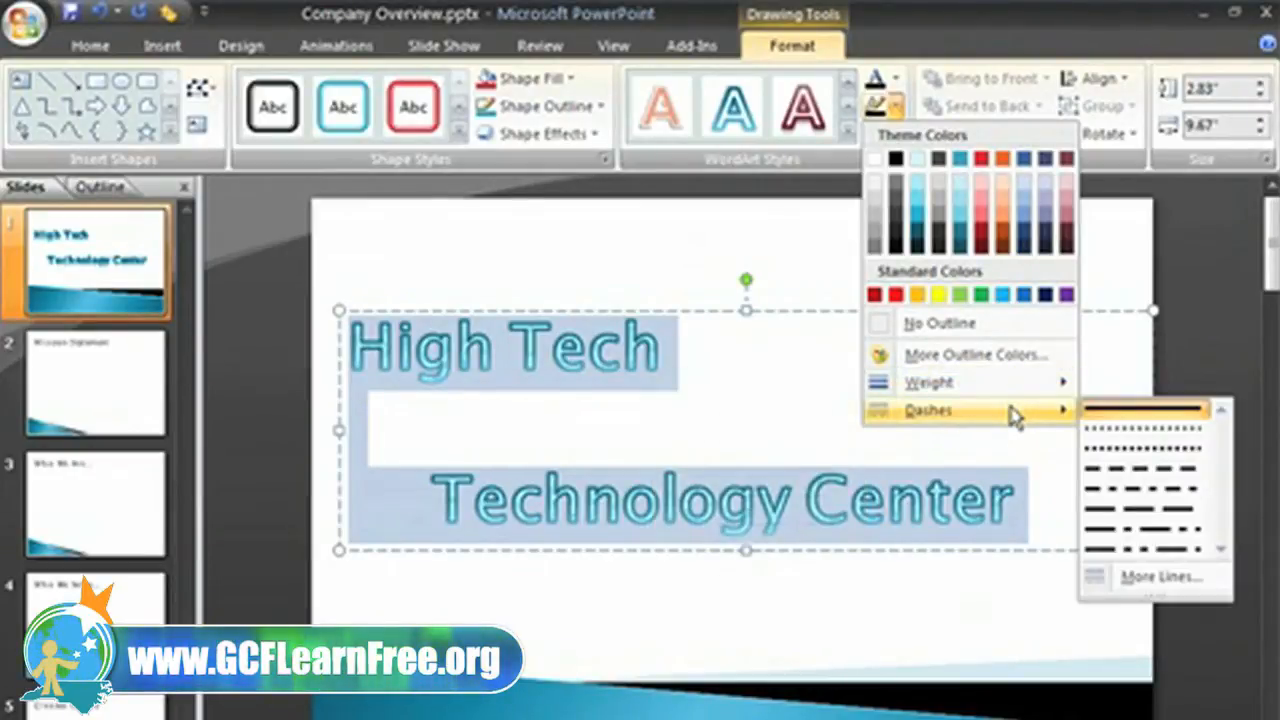
{"action": "mouse_move", "coordinate": [1018, 383]}
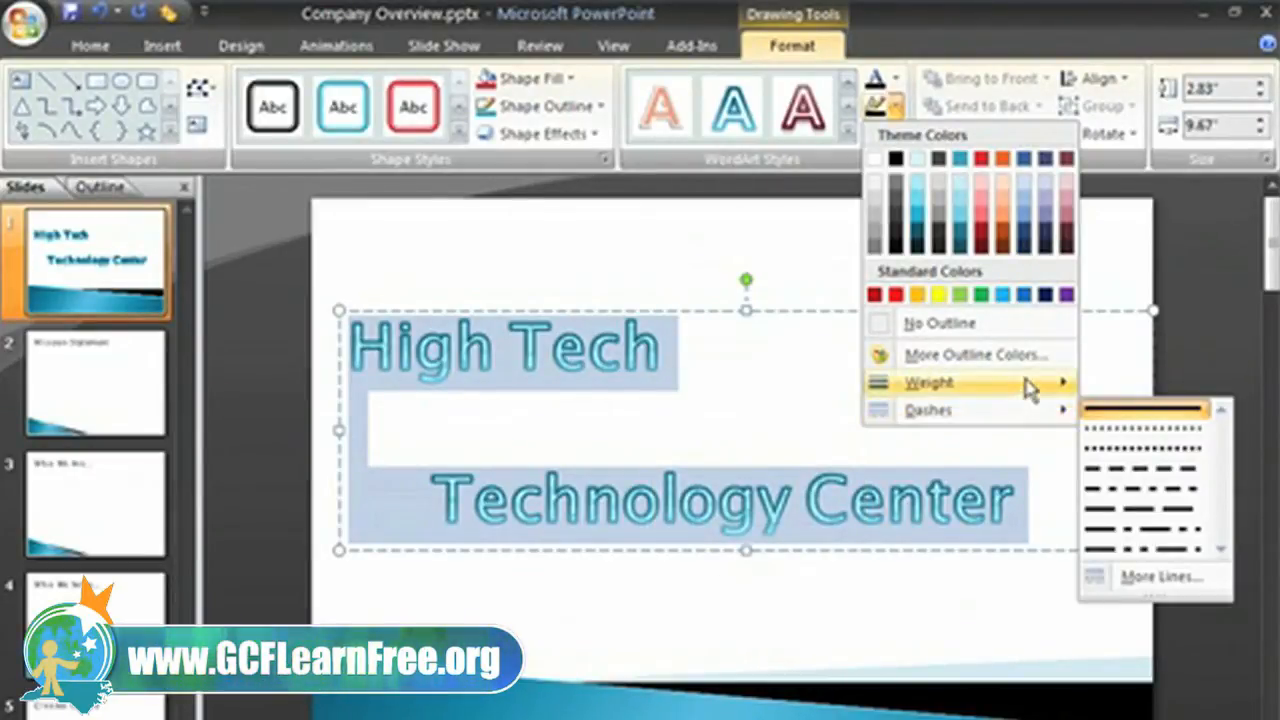
{"action": "left_click", "coordinate": [1066, 294]}
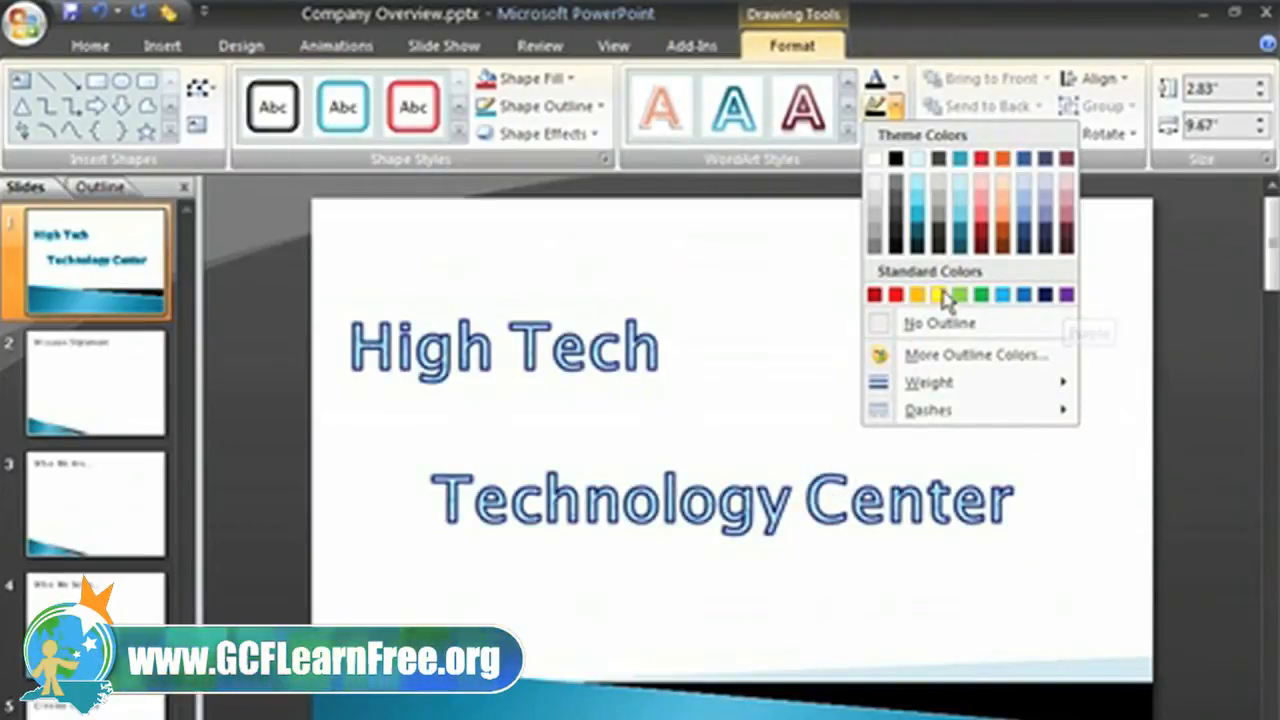
{"action": "left_click", "coordinate": [938, 294]}
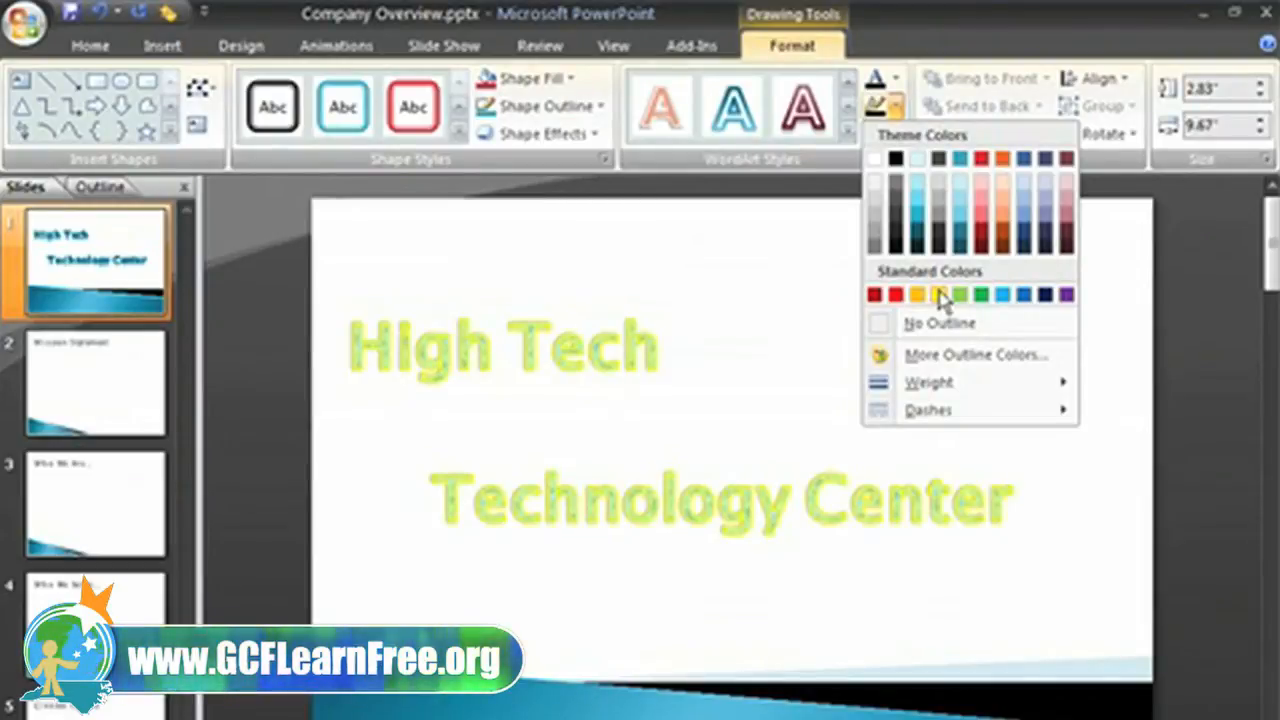
{"action": "left_click", "coordinate": [960, 293]}
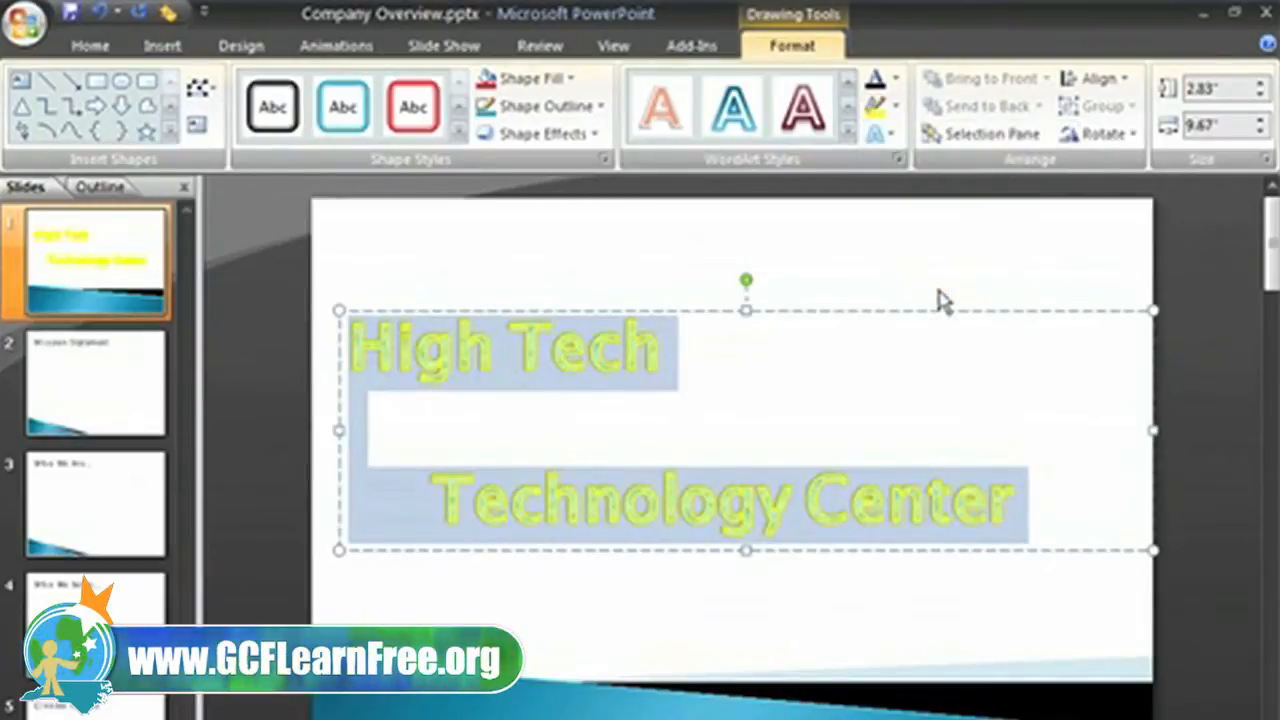
{"action": "left_click", "coordinate": [660, 348]}
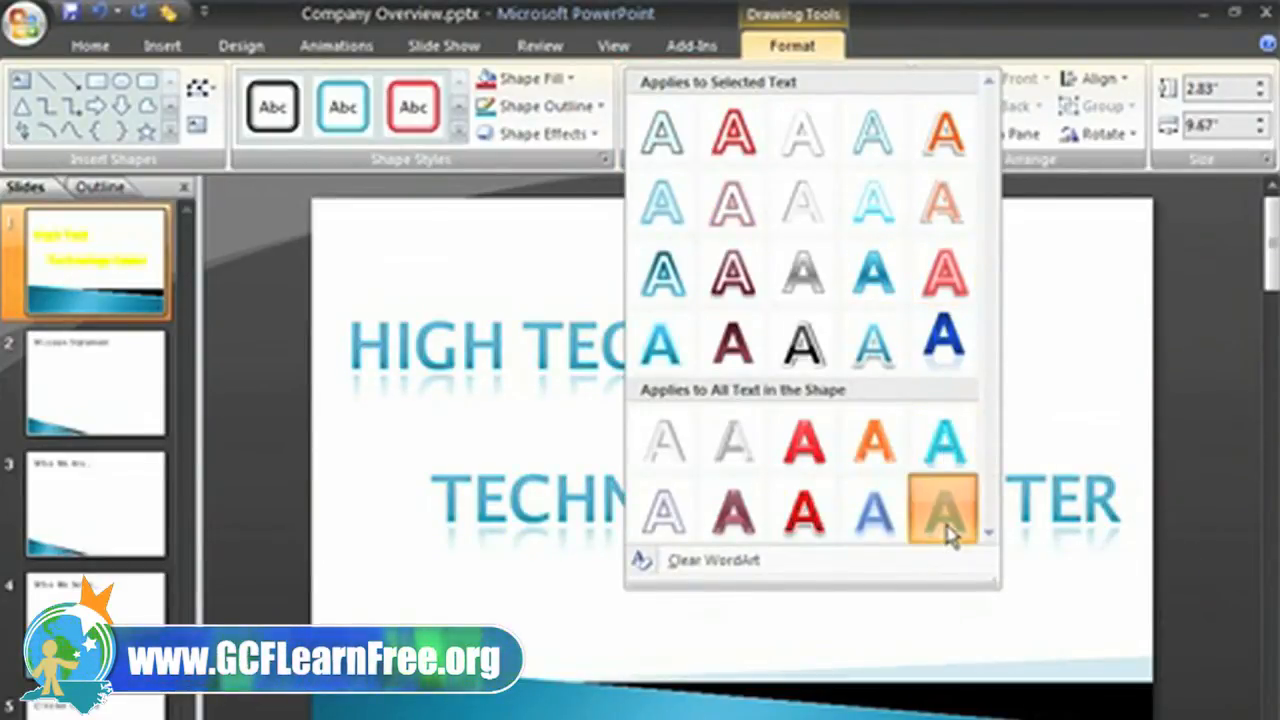
Step: Apply the last 'Applies to All Text' WordArt style: teal capitals with a reflection
{"action": "left_click", "coordinate": [942, 510]}
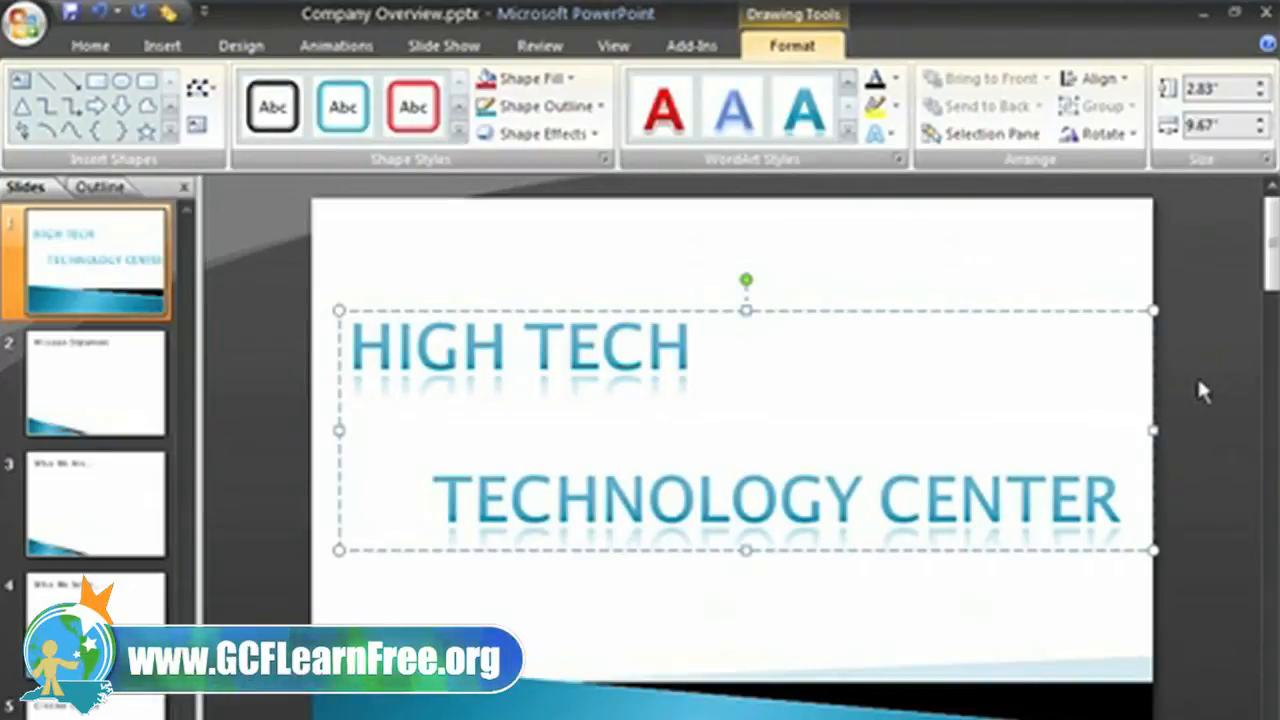
{"action": "left_click", "coordinate": [690, 345]}
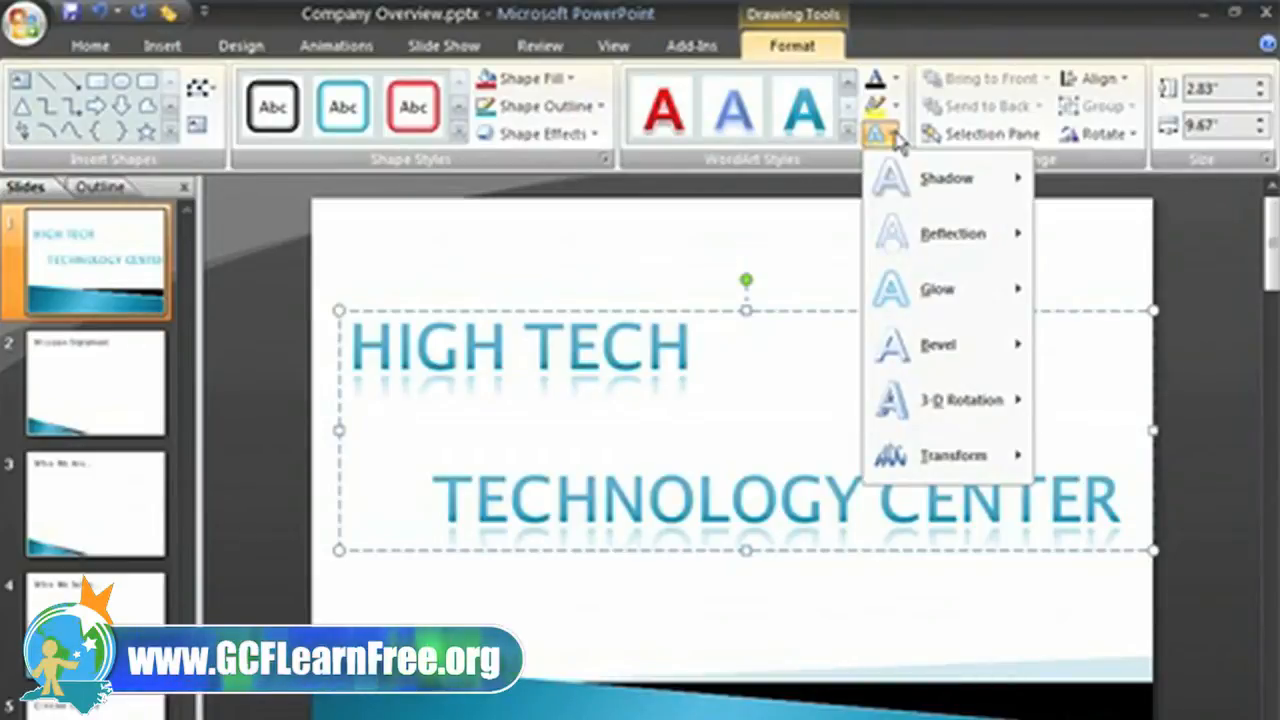
{"action": "left_click", "coordinate": [946, 178]}
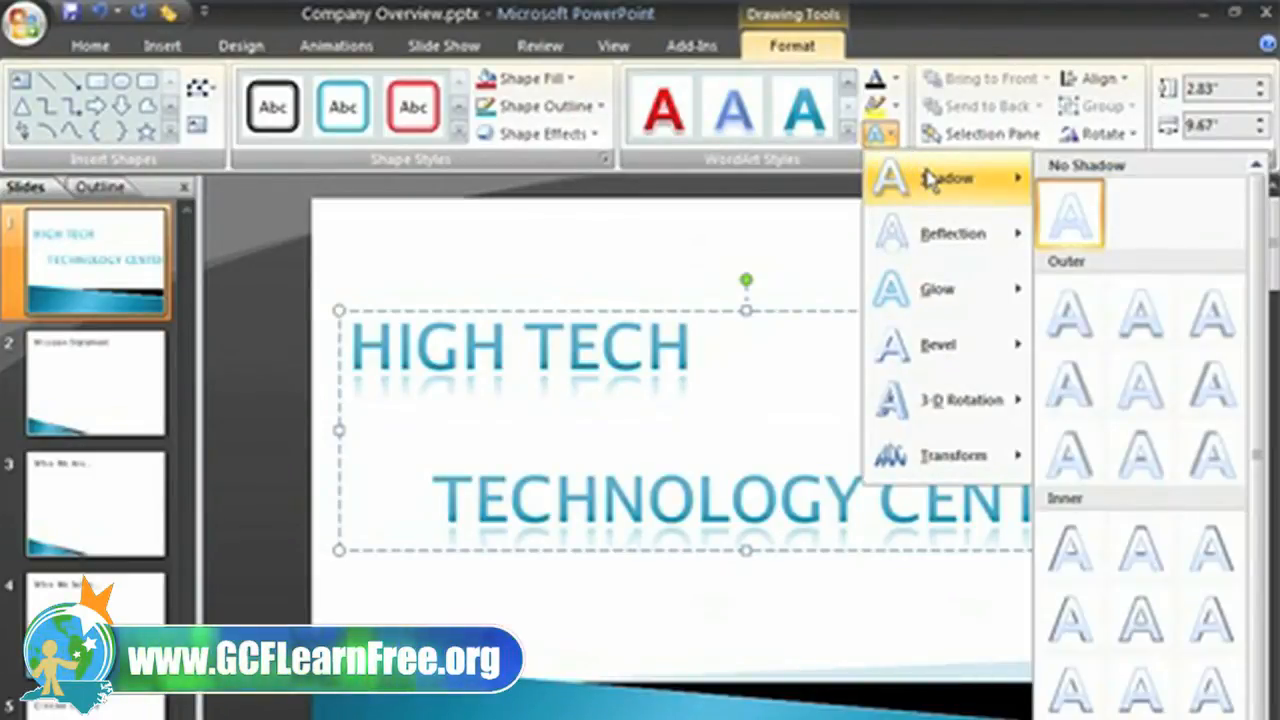
{"action": "mouse_move", "coordinate": [940, 233]}
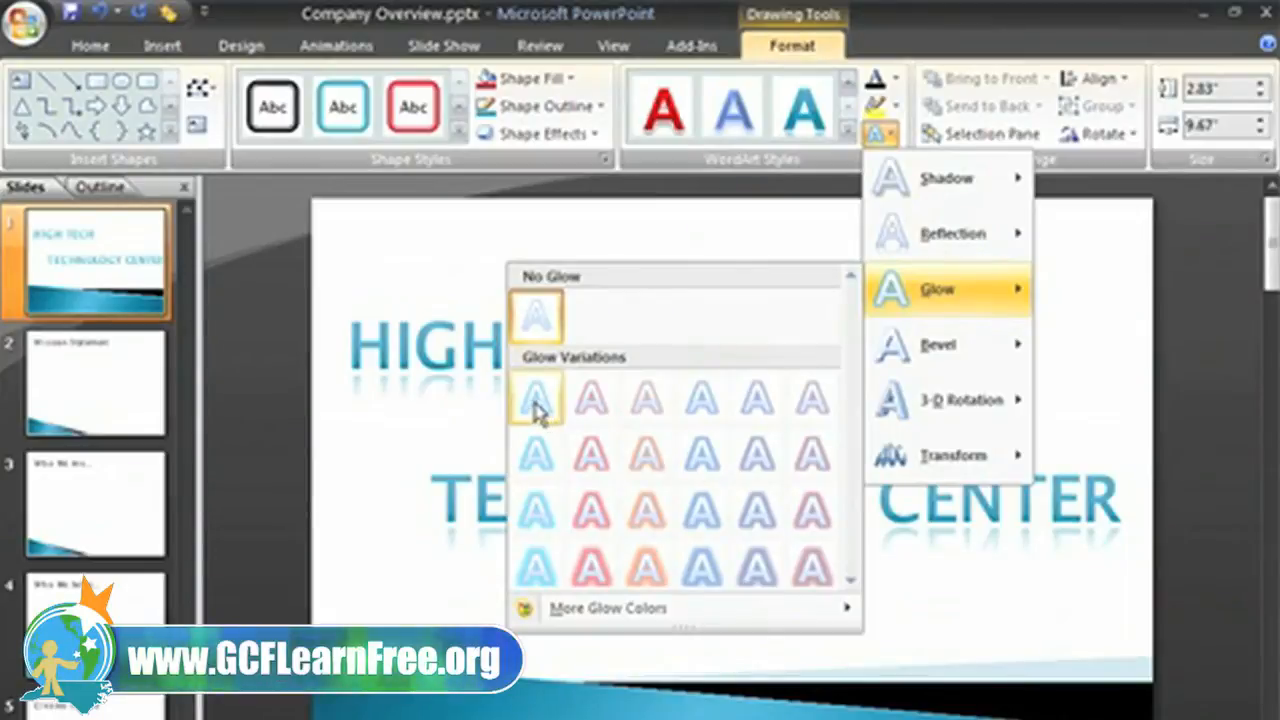
{"action": "mouse_move", "coordinate": [537, 508]}
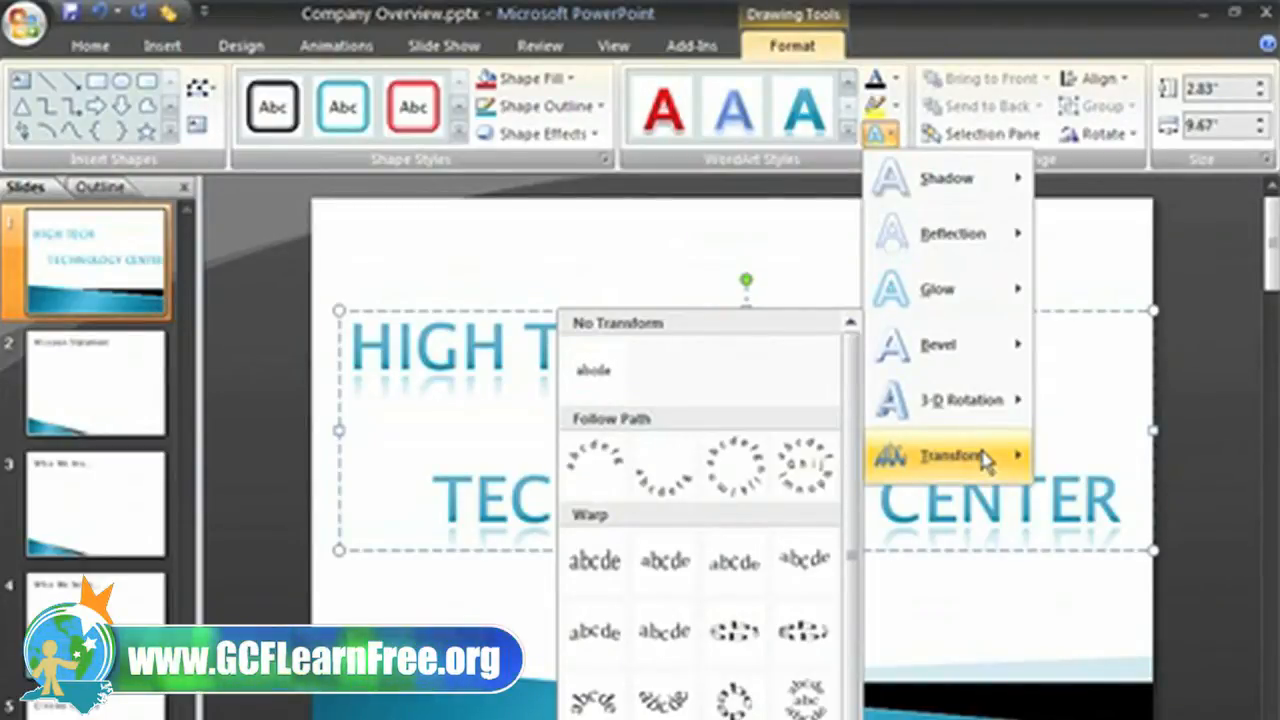
{"action": "mouse_move", "coordinate": [1190, 440]}
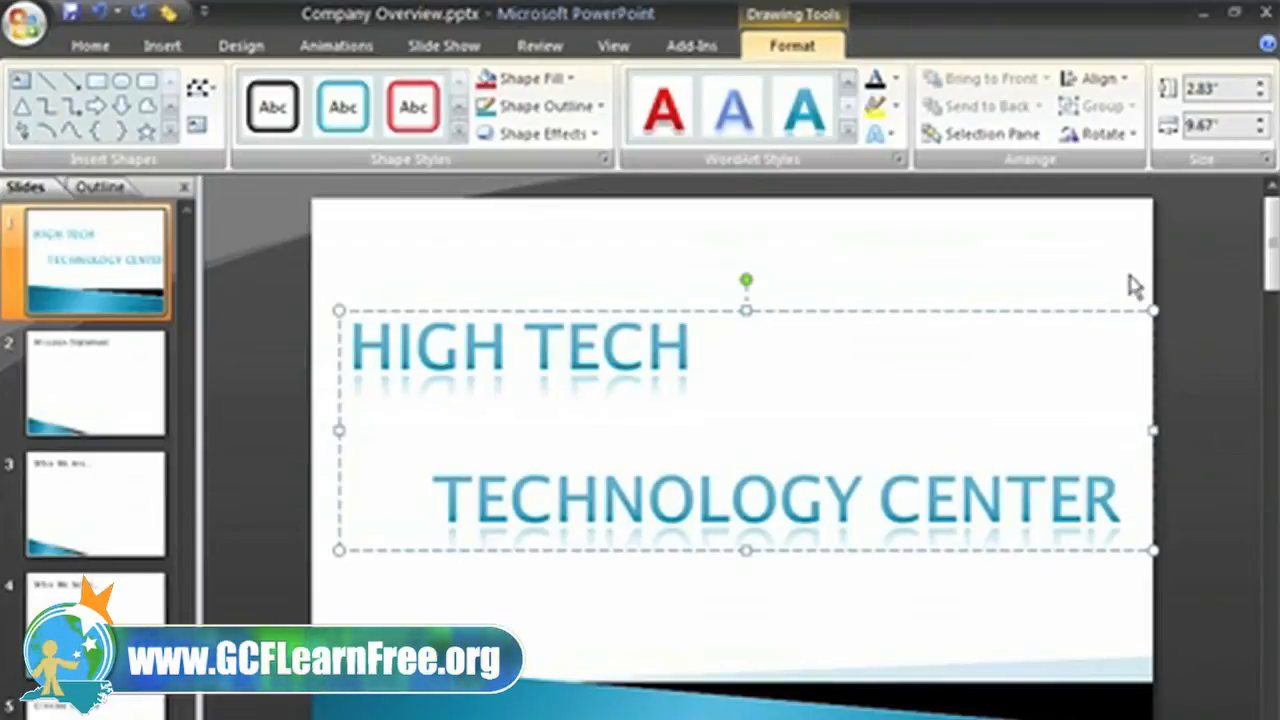
{"action": "left_click", "coordinate": [690, 345]}
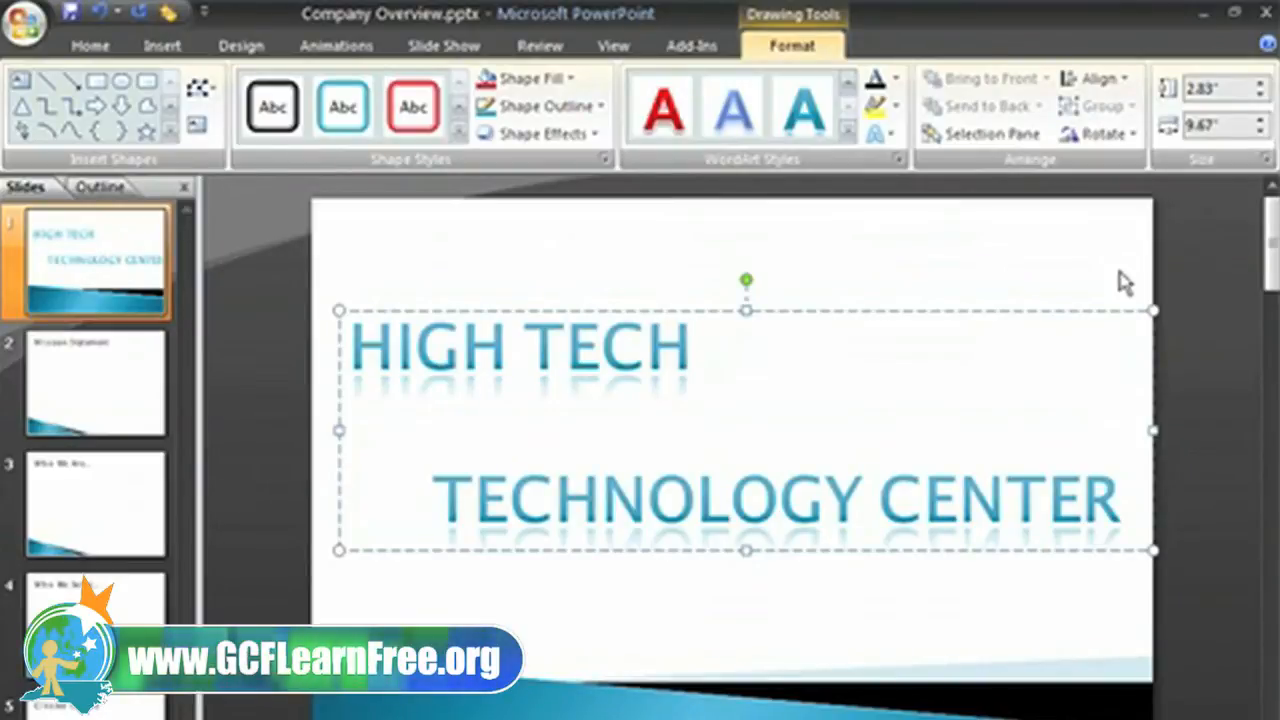
{"action": "left_click", "coordinate": [685, 347]}
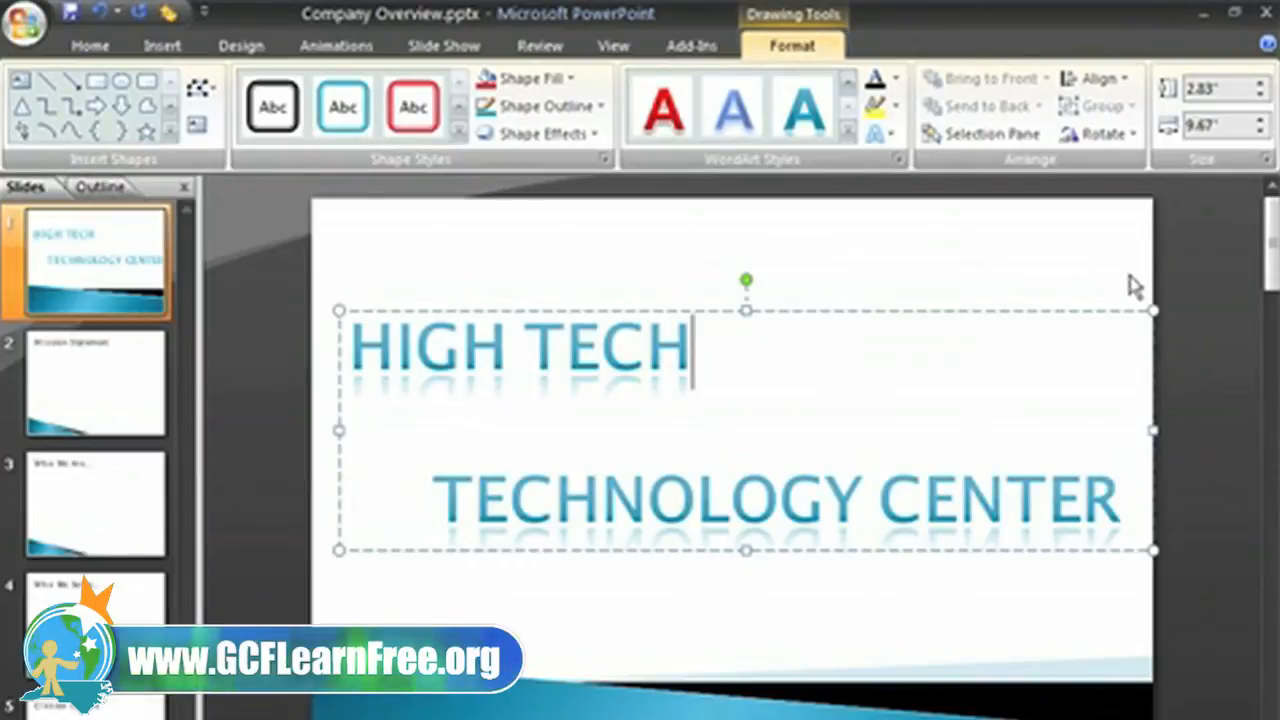
{"action": "left_click", "coordinate": [89, 45]}
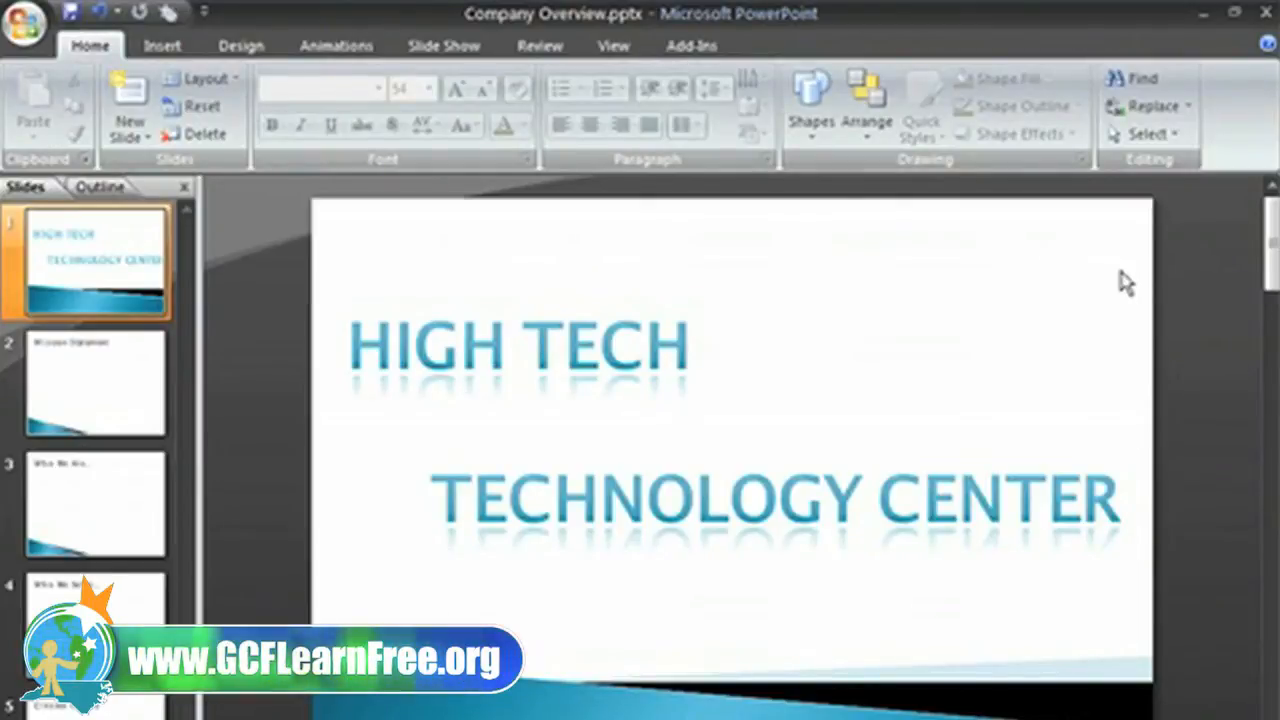
Step: Draw a small 5-Point Star just below the HIGH TECH line
{"action": "left_click", "coordinate": [812, 100]}
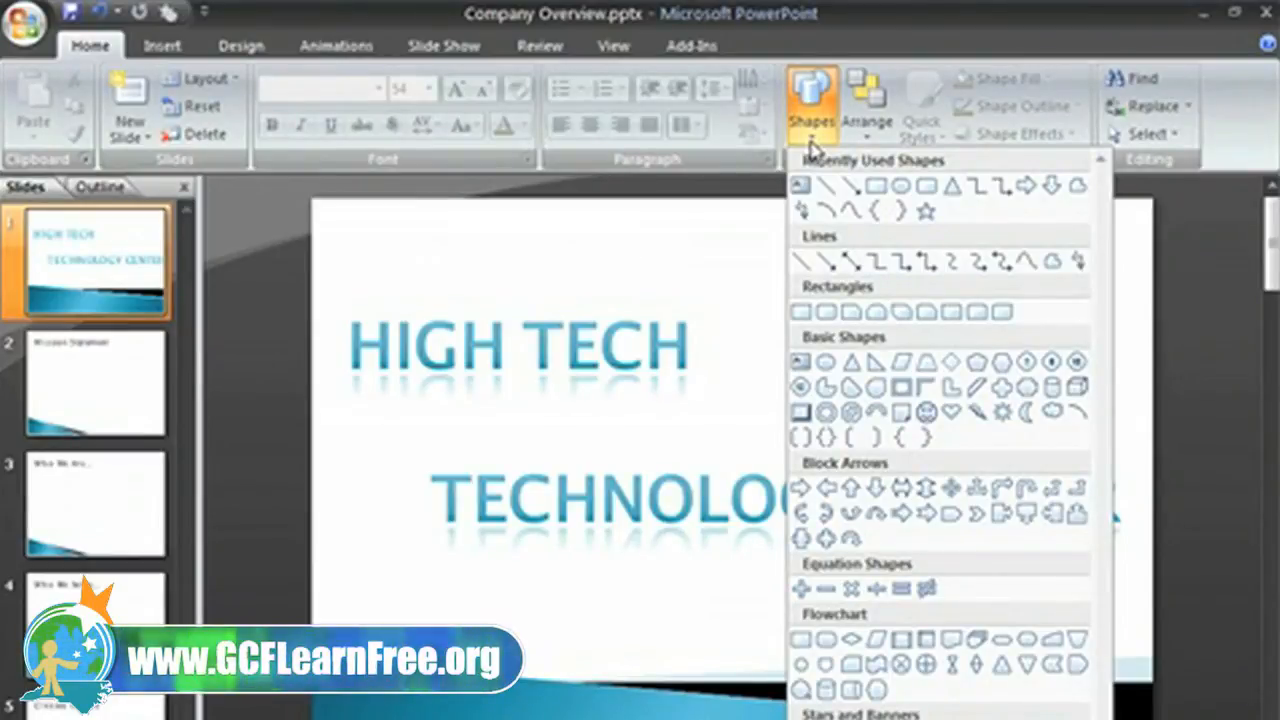
{"action": "mouse_move", "coordinate": [797, 350]}
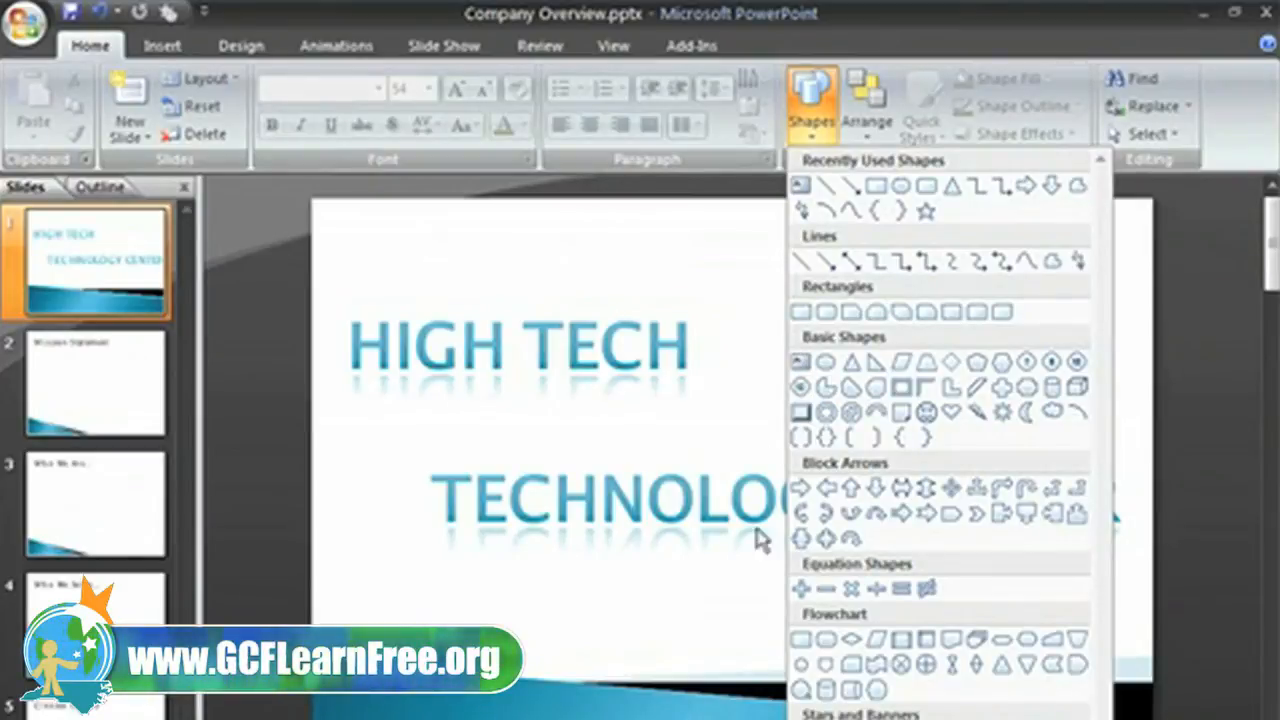
{"action": "mouse_move", "coordinate": [800, 570]}
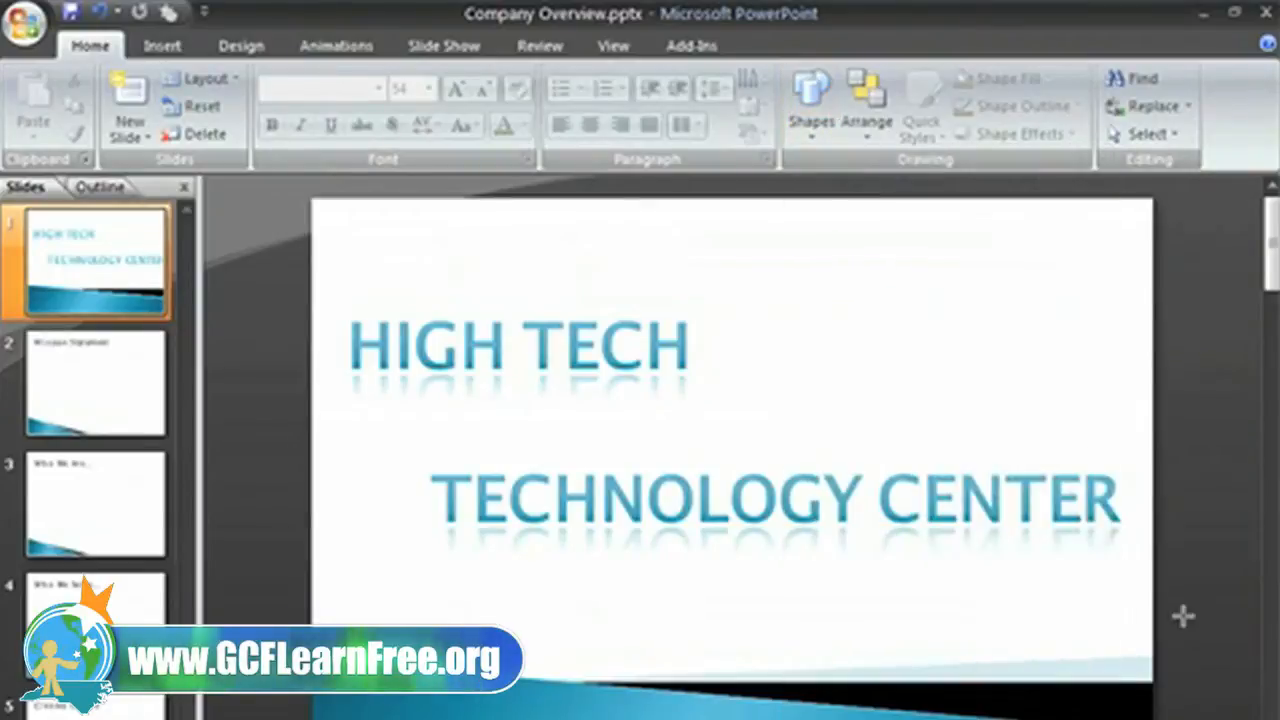
{"action": "mouse_move", "coordinate": [1168, 610]}
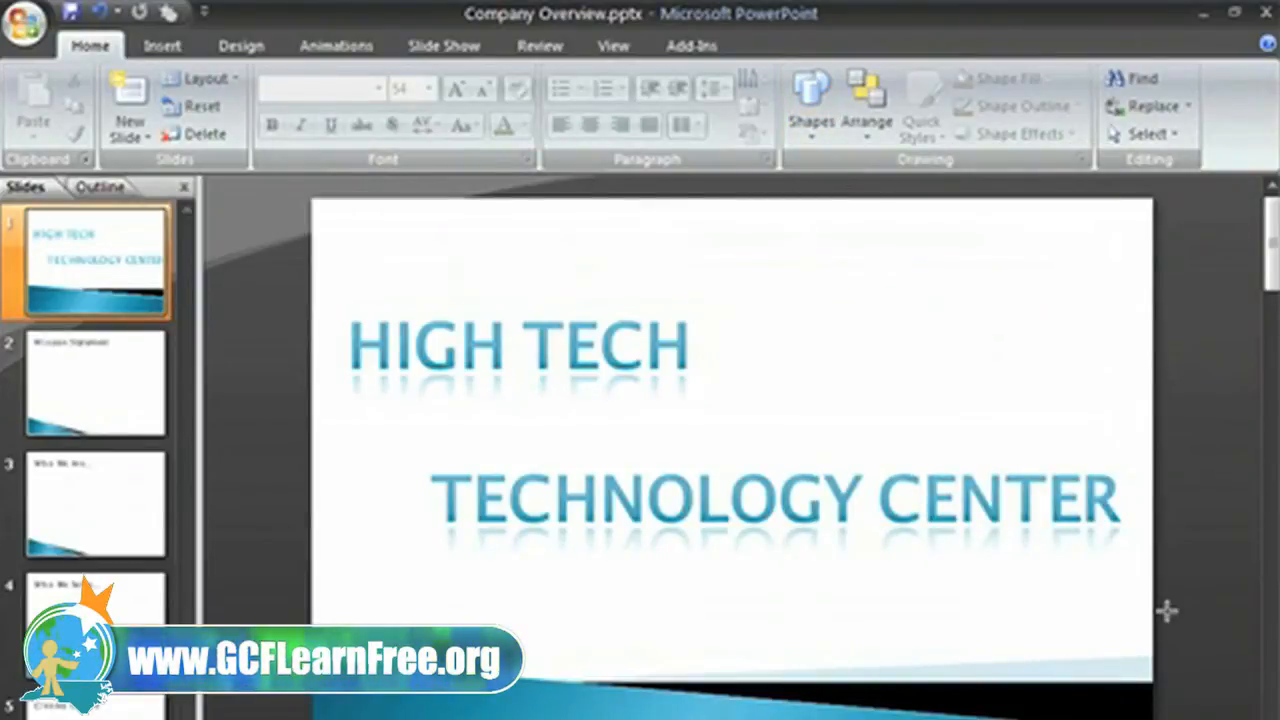
{"action": "mouse_move", "coordinate": [1095, 590]}
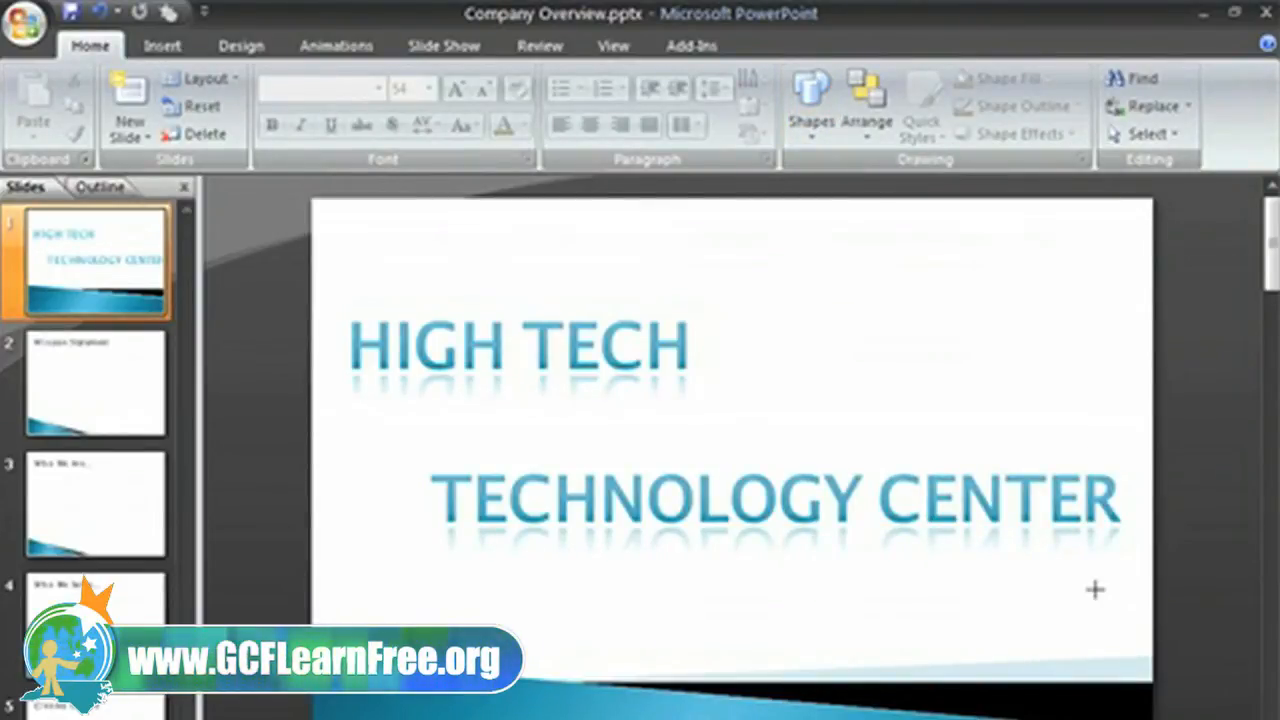
{"action": "mouse_move", "coordinate": [508, 397]}
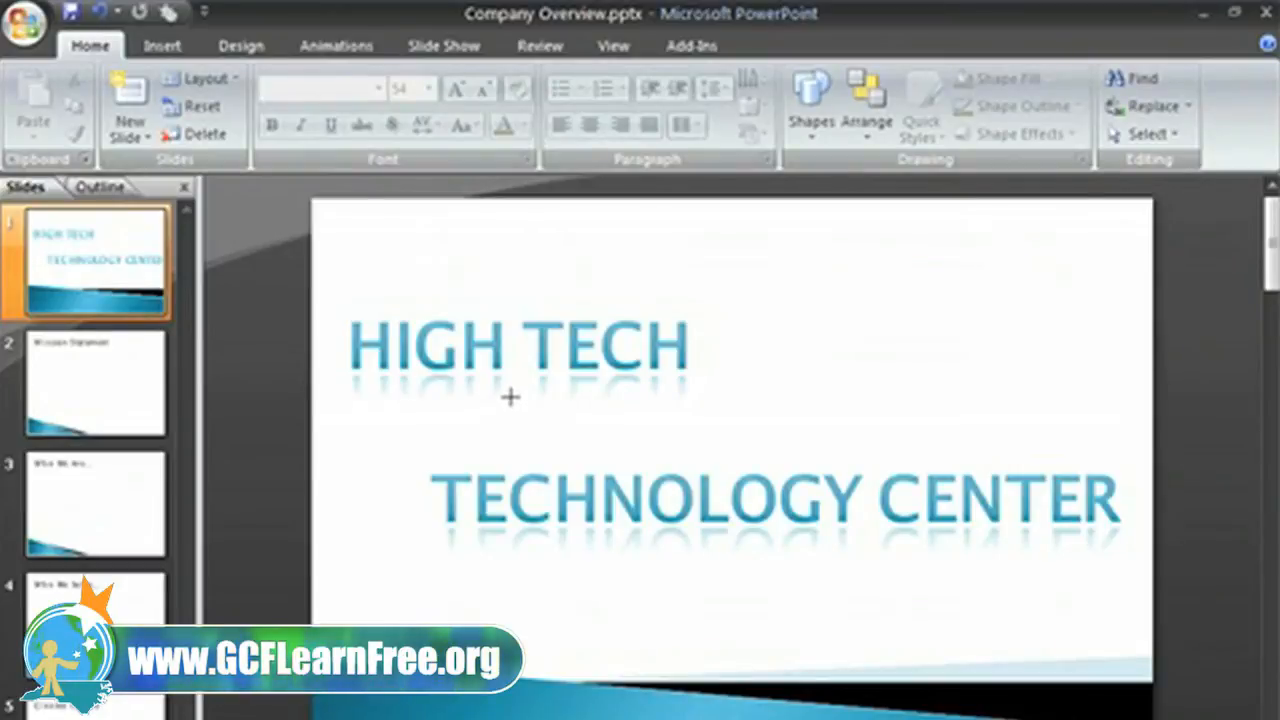
{"action": "mouse_move", "coordinate": [517, 381]}
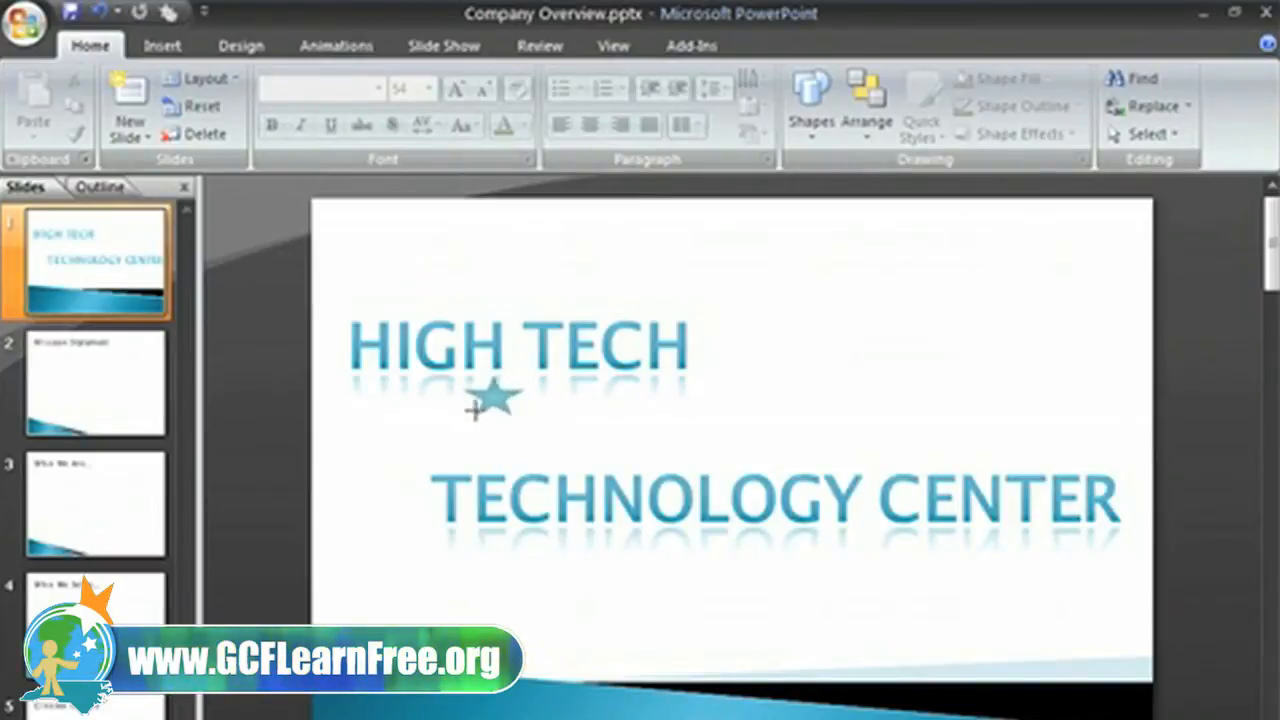
{"action": "left_click_drag", "start_coordinate": [475, 410], "coordinate": [485, 415]}
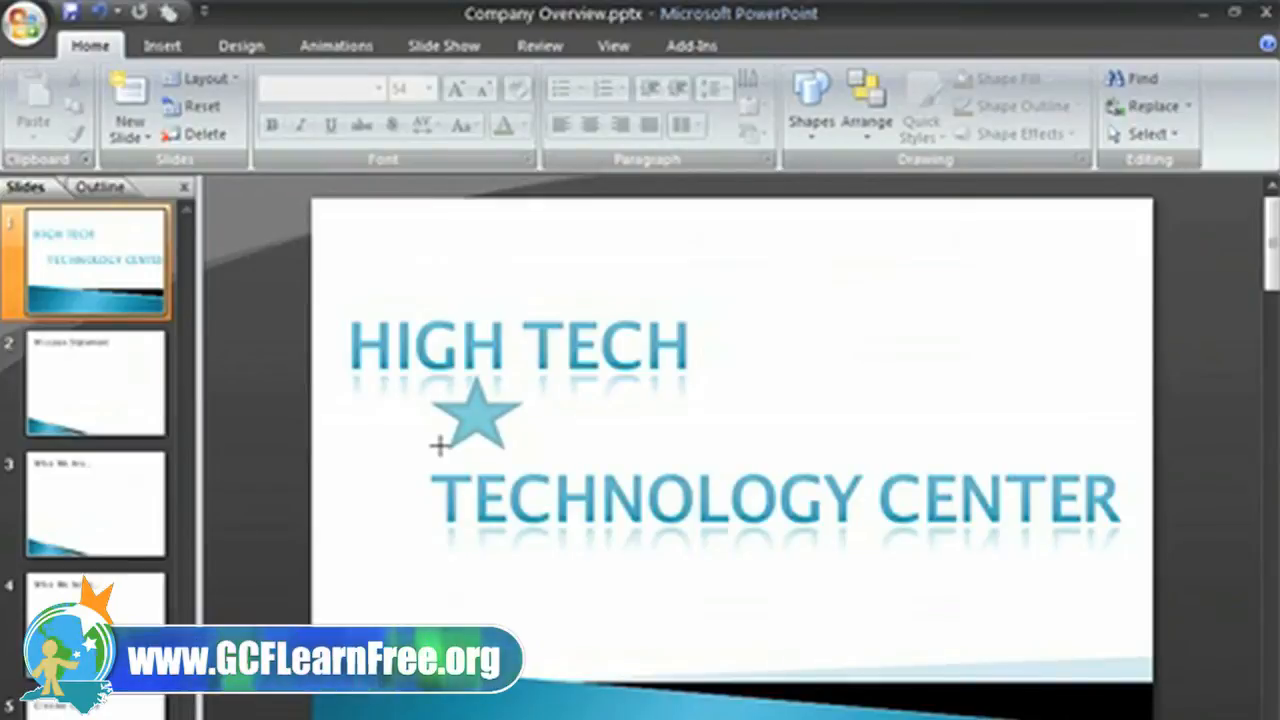
{"action": "left_click", "coordinate": [477, 415]}
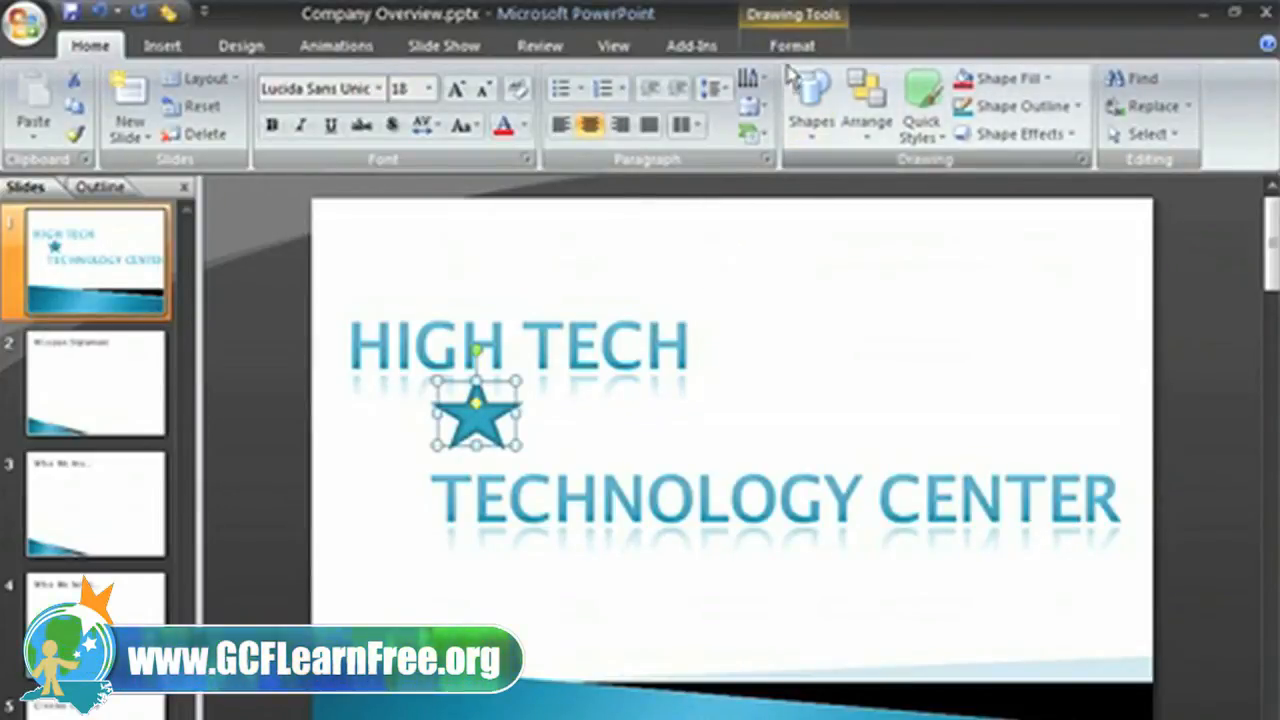
Step: Give the star the red intense shape style and preview the Shape Fill colours
{"action": "left_click", "coordinate": [792, 45]}
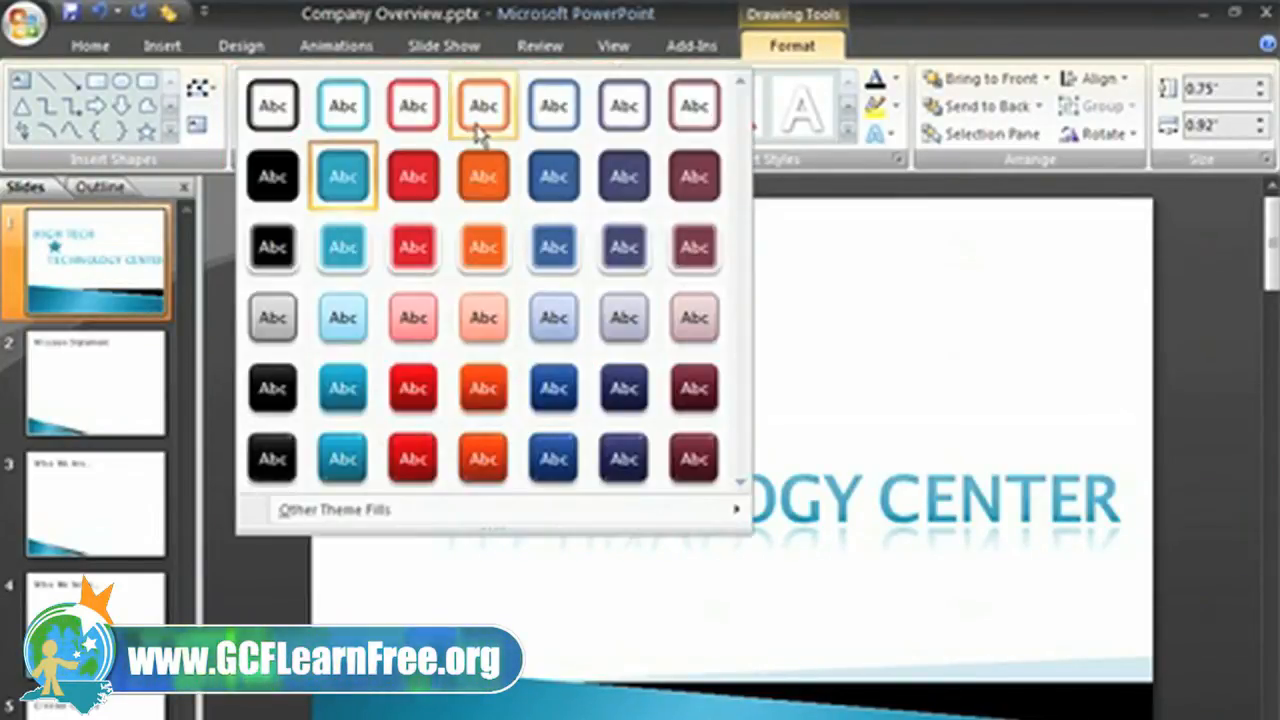
{"action": "mouse_move", "coordinate": [413, 318]}
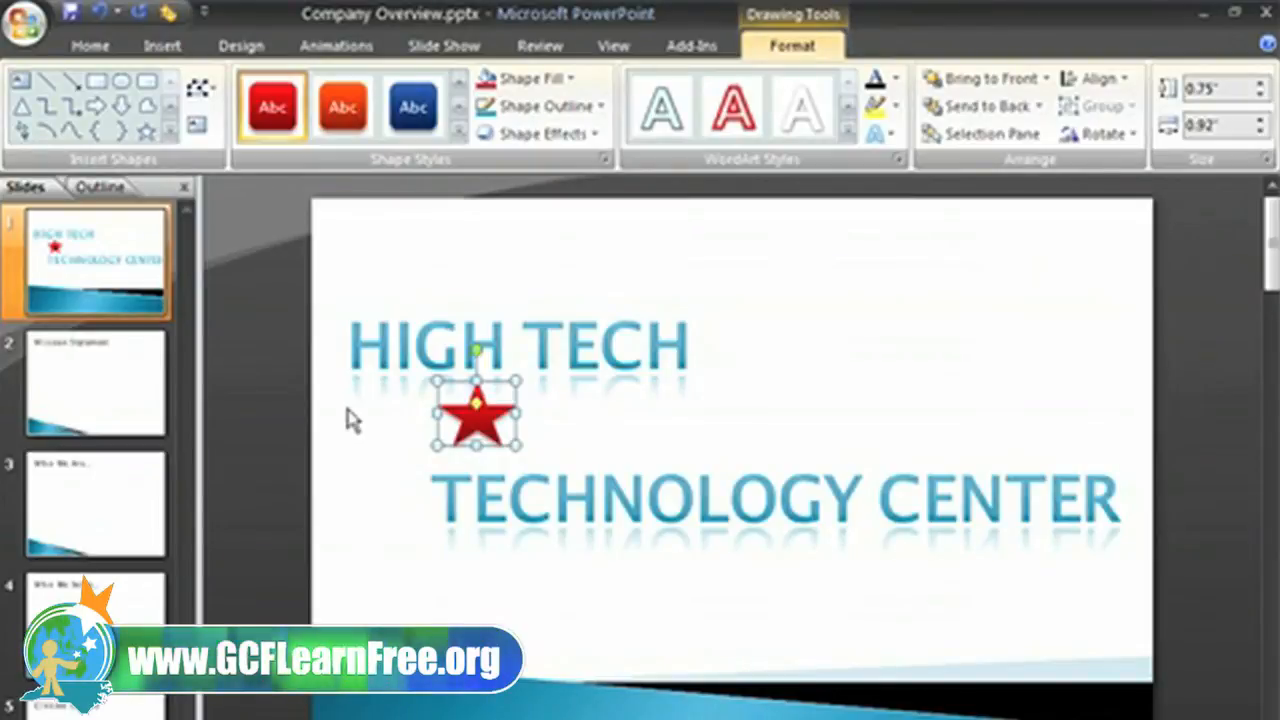
{"action": "left_click", "coordinate": [532, 78]}
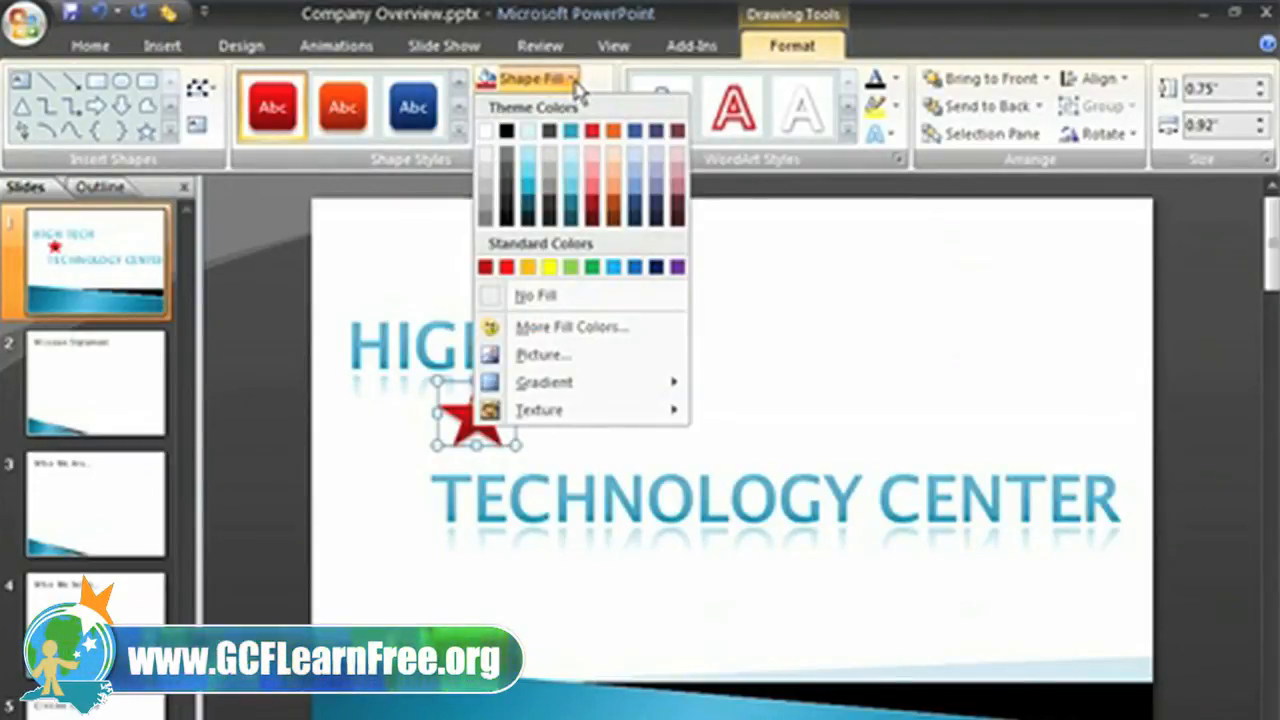
{"action": "left_click", "coordinate": [540, 106]}
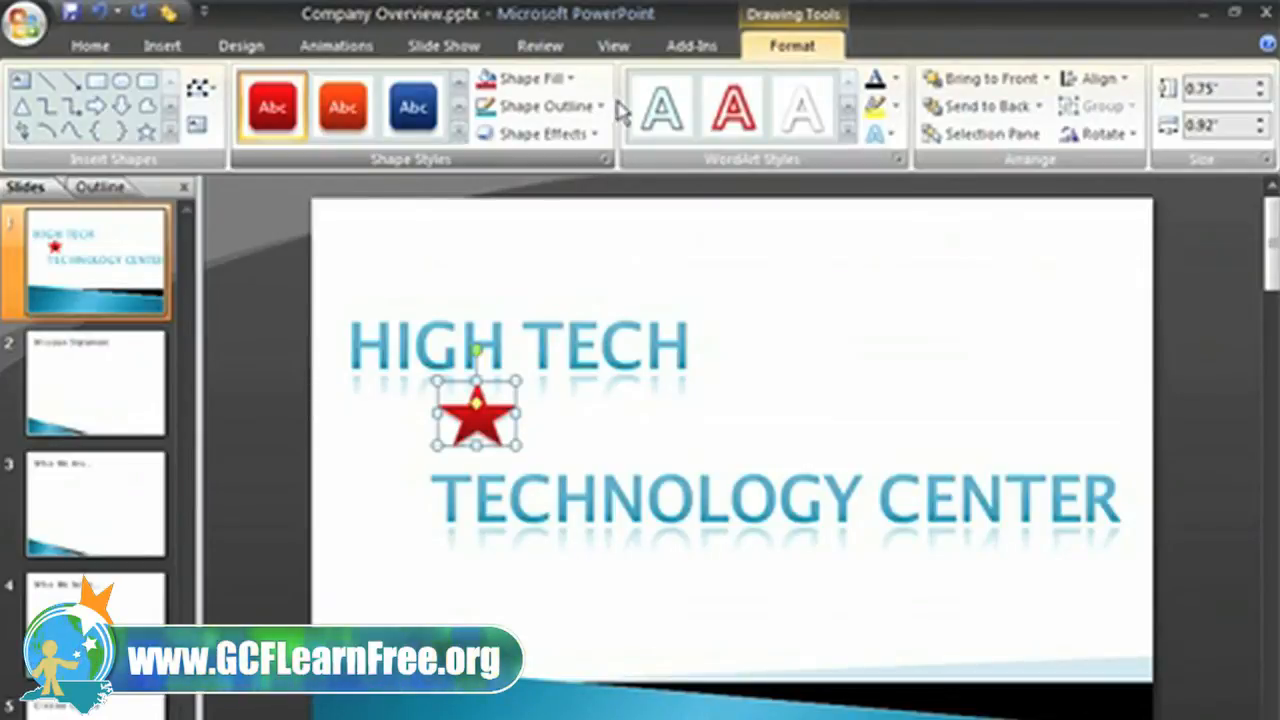
Step: Add a red glow variation to the star, then deselect it
{"action": "left_click", "coordinate": [540, 133]}
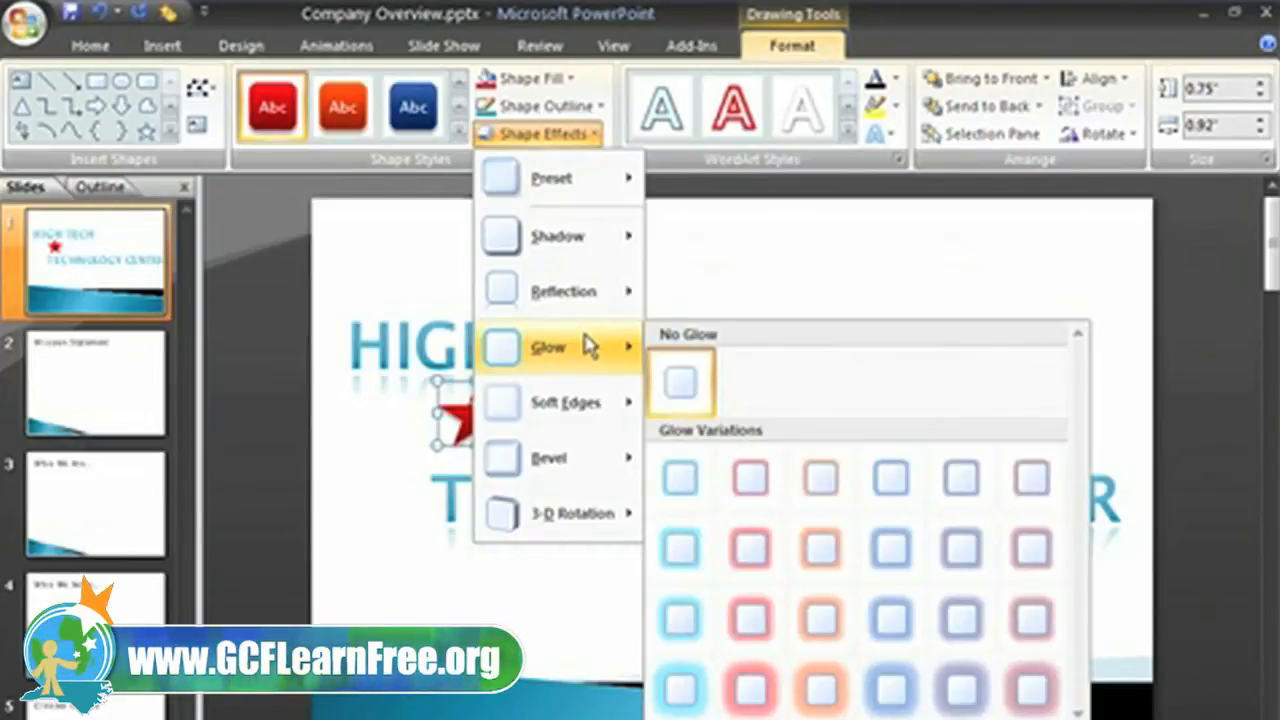
{"action": "left_click", "coordinate": [680, 382]}
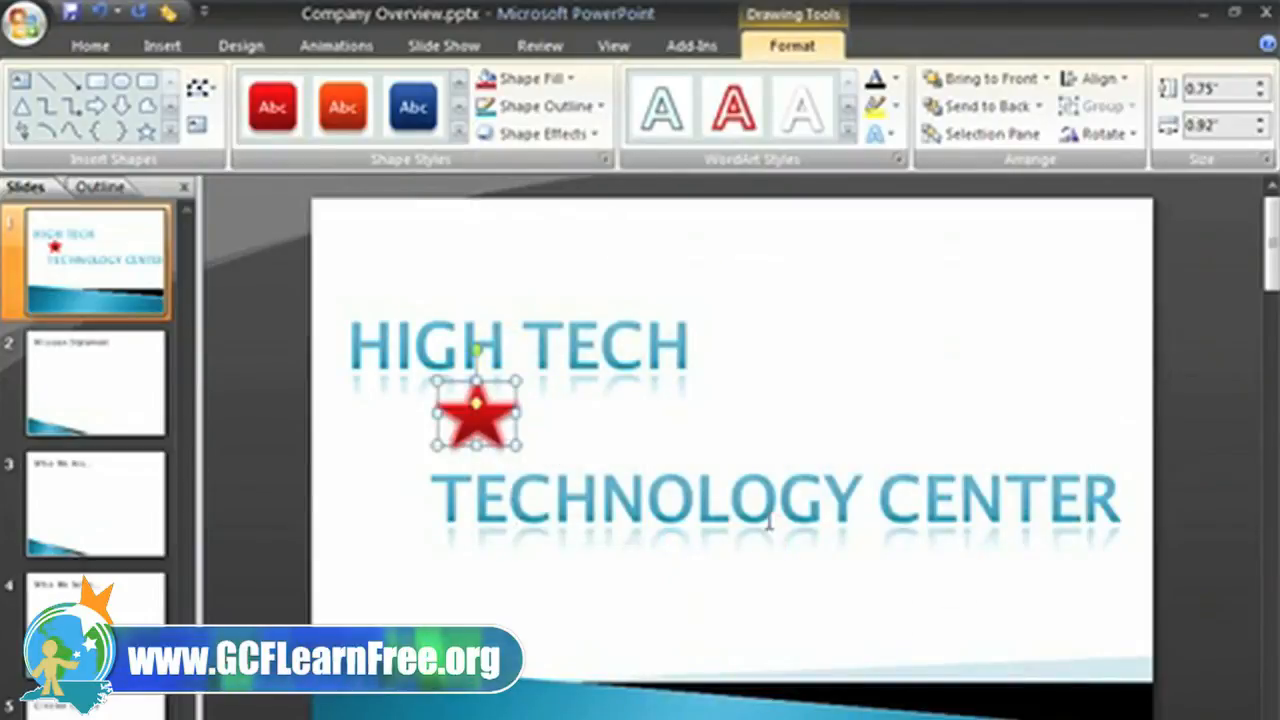
{"action": "left_click", "coordinate": [968, 252]}
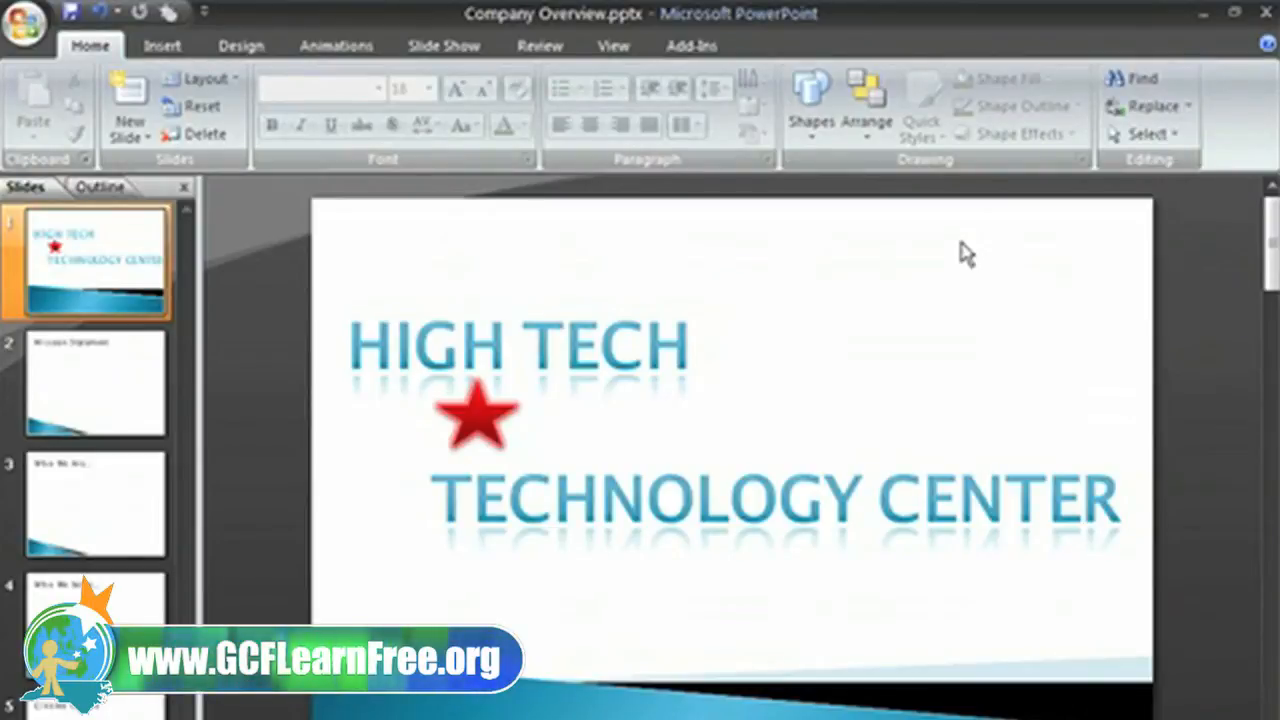
Step: Drag the red star up into the gap between HIGH and TECH
{"action": "left_click", "coordinate": [530, 355]}
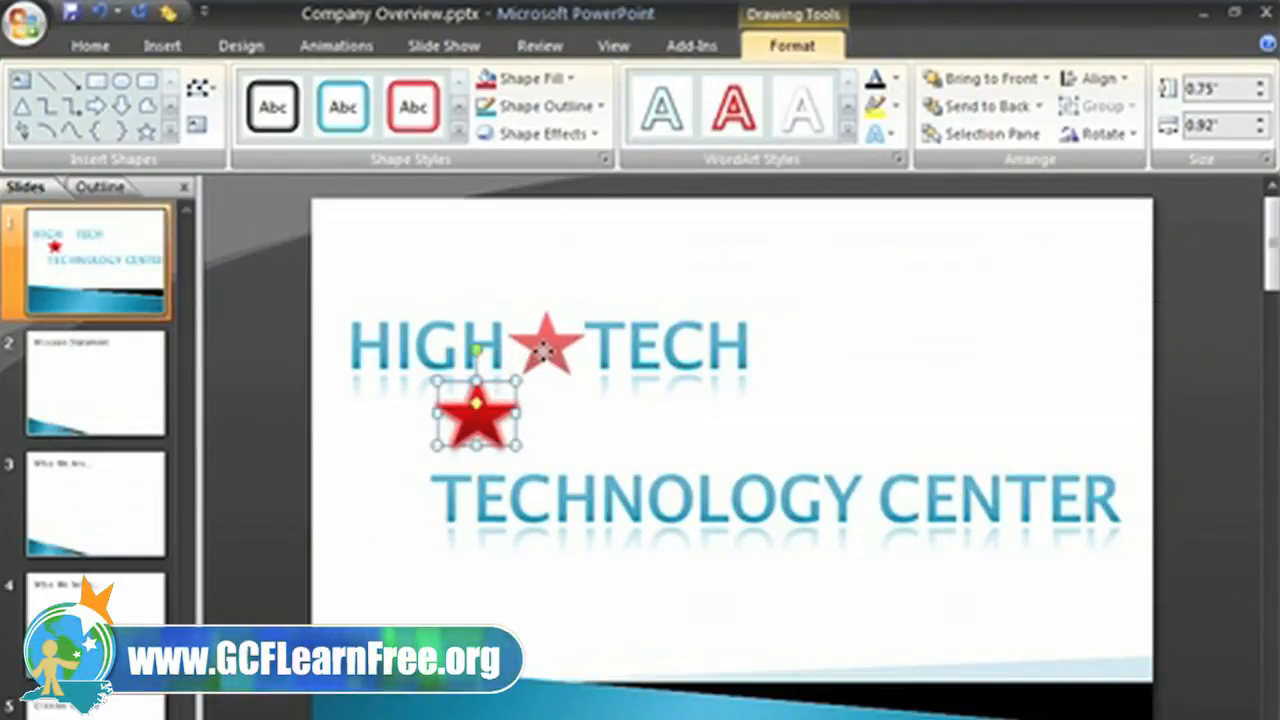
{"action": "left_click_drag", "start_coordinate": [475, 415], "coordinate": [545, 340]}
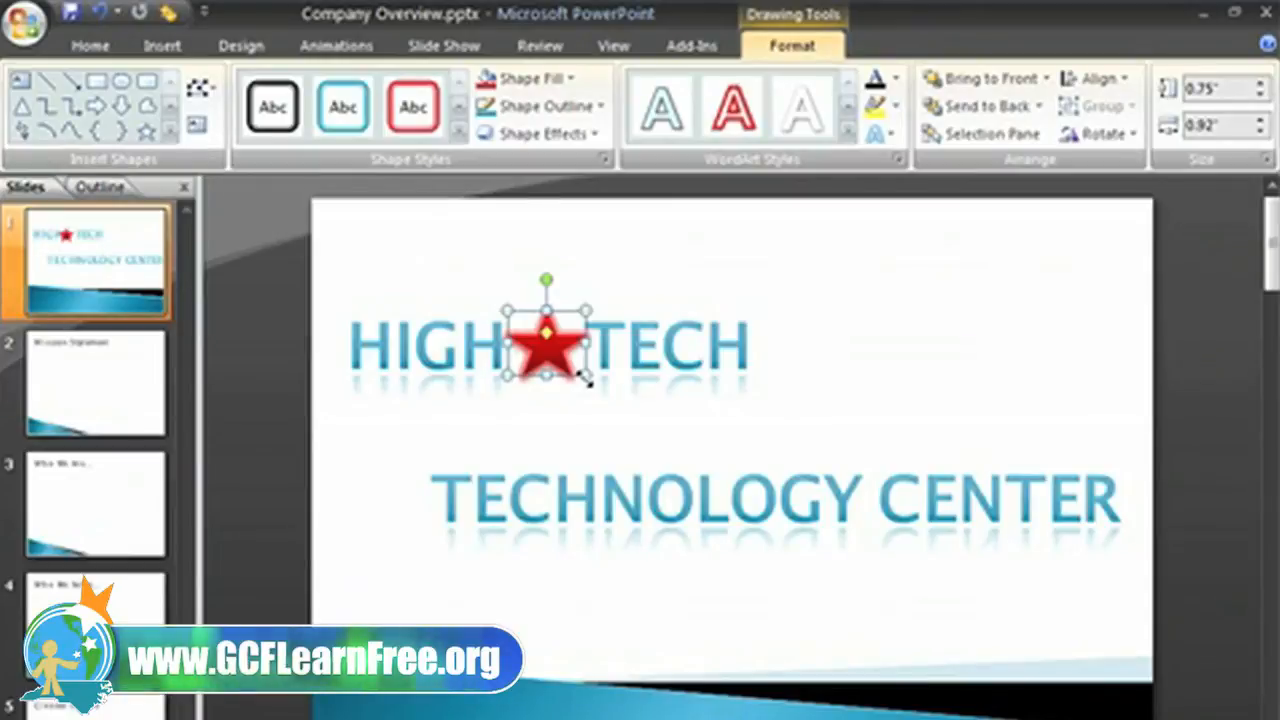